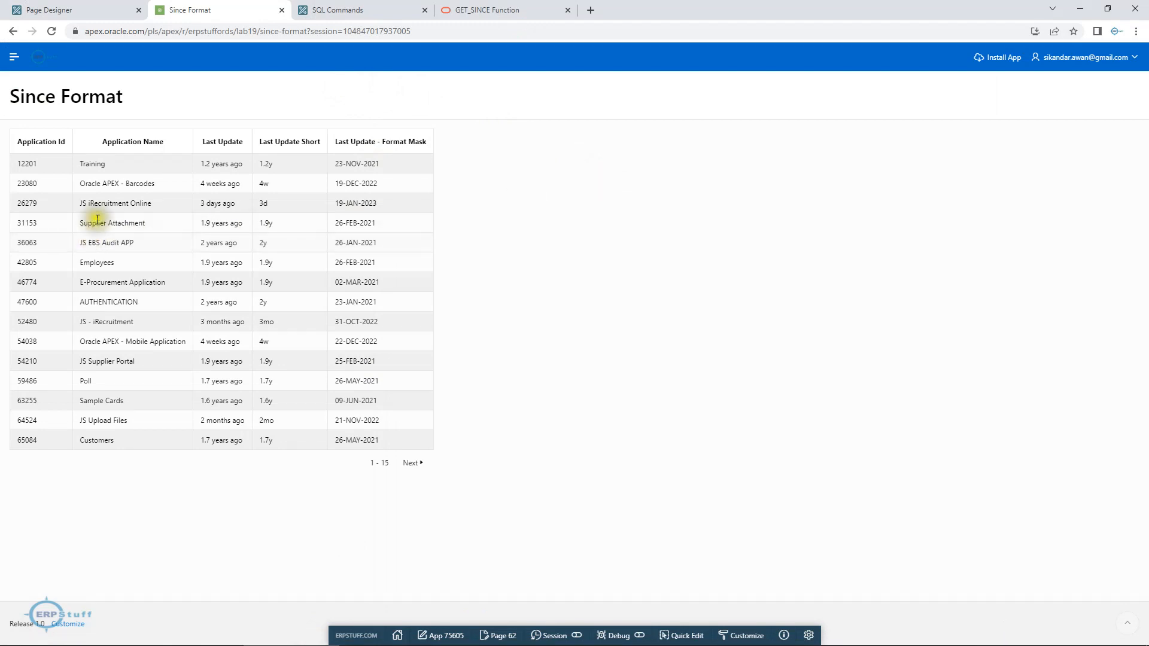
{"action": "mouse_move", "coordinate": [11, 101]}
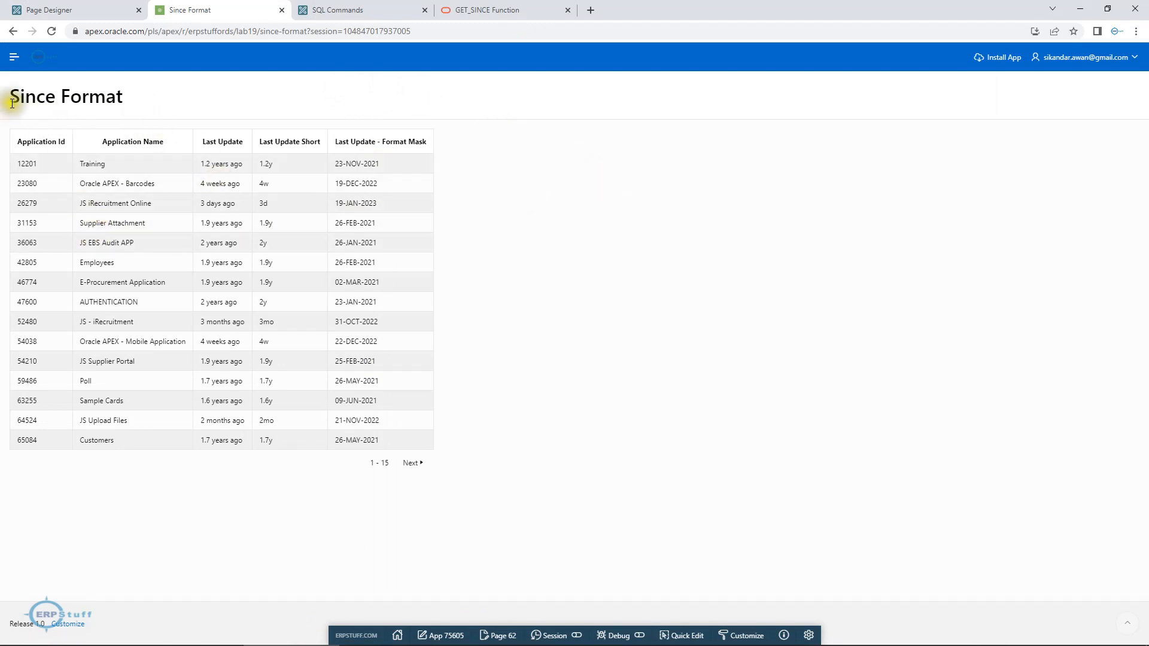
Step: Run APEX_UTIL.GET_SINCE(sysdate - 1) in SQL Commands, returning '24 hours ago'
{"action": "double_click", "coordinate": [65, 95]}
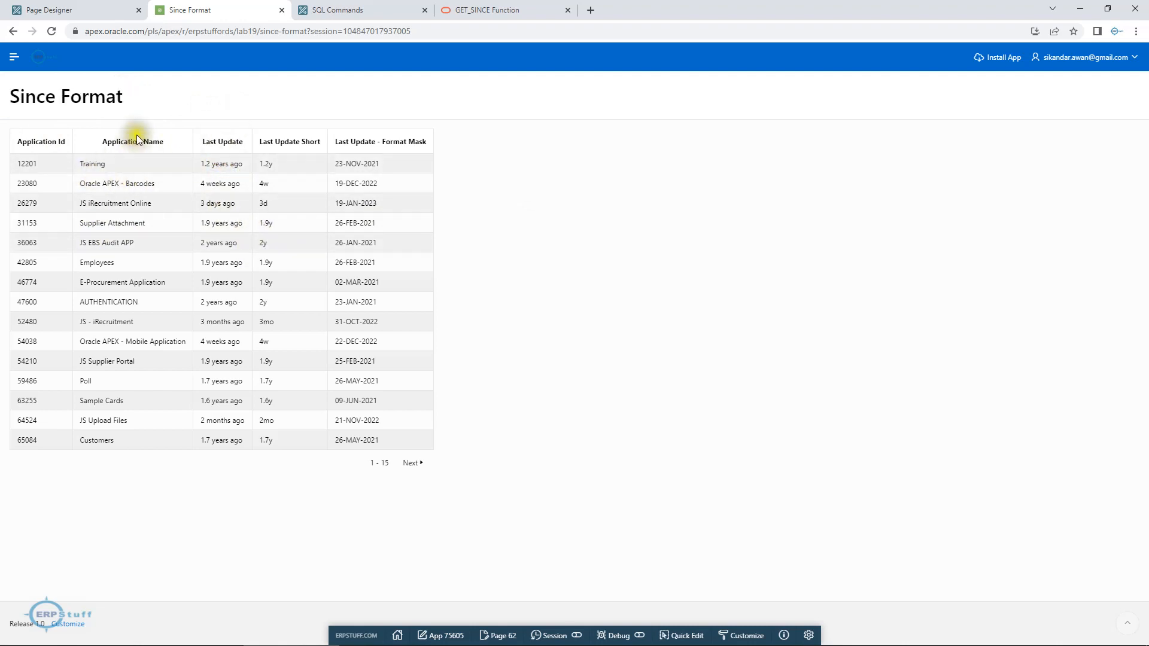
{"action": "mouse_move", "coordinate": [203, 167]}
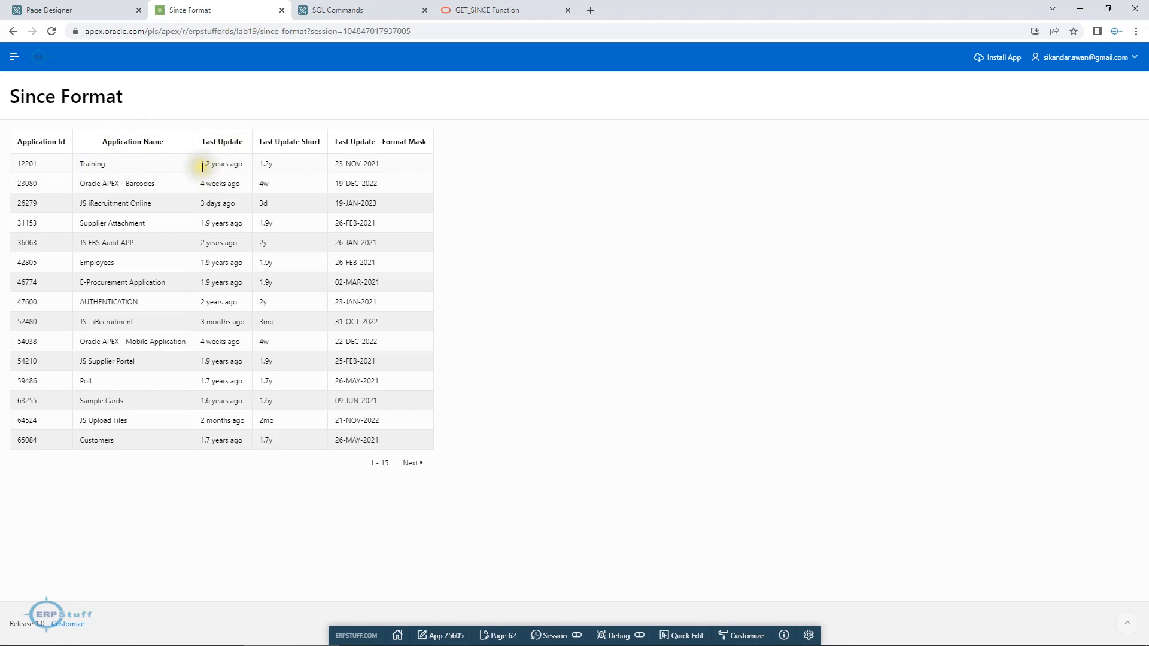
{"action": "double_click", "coordinate": [222, 164]}
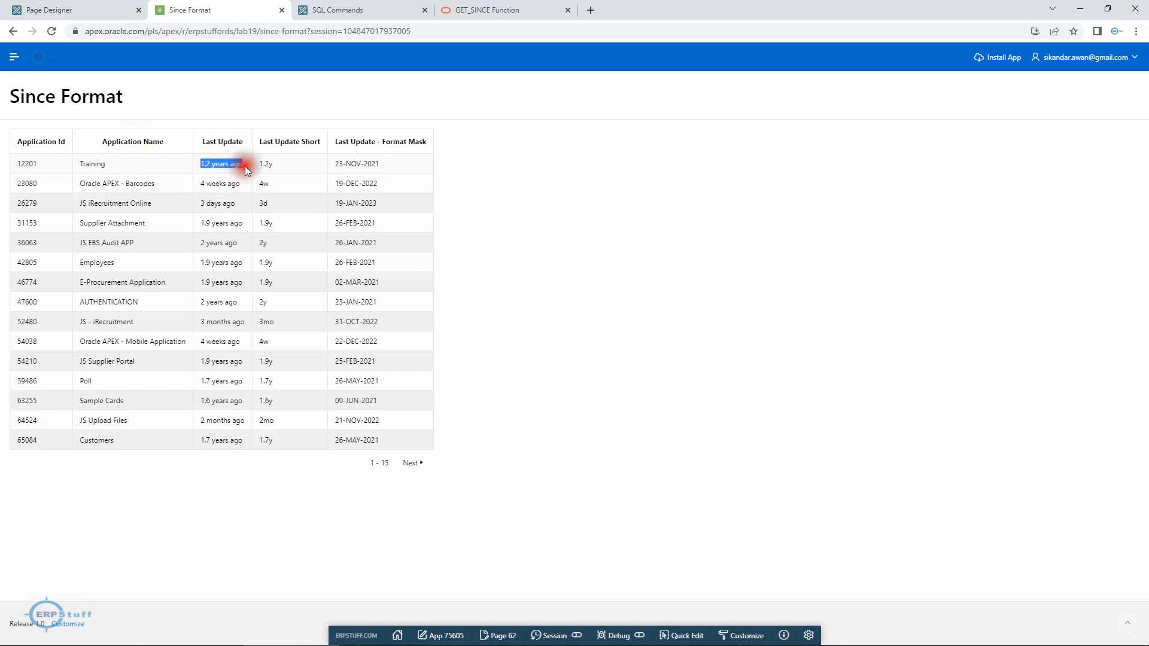
{"action": "mouse_move", "coordinate": [223, 207]}
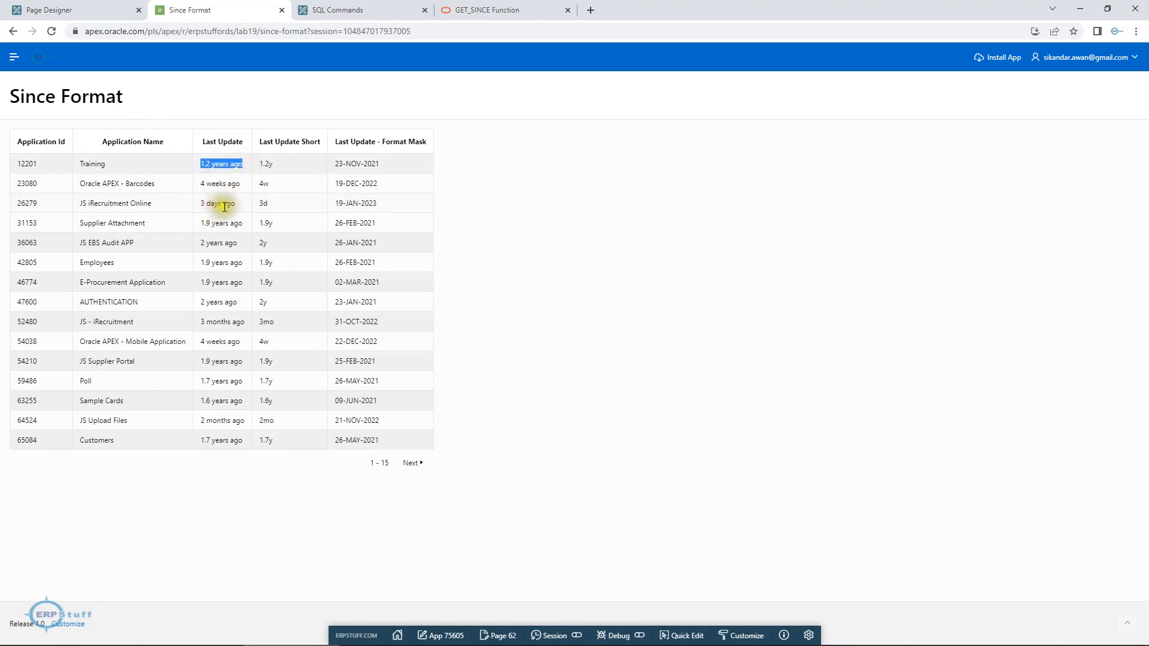
{"action": "mouse_move", "coordinate": [225, 404]}
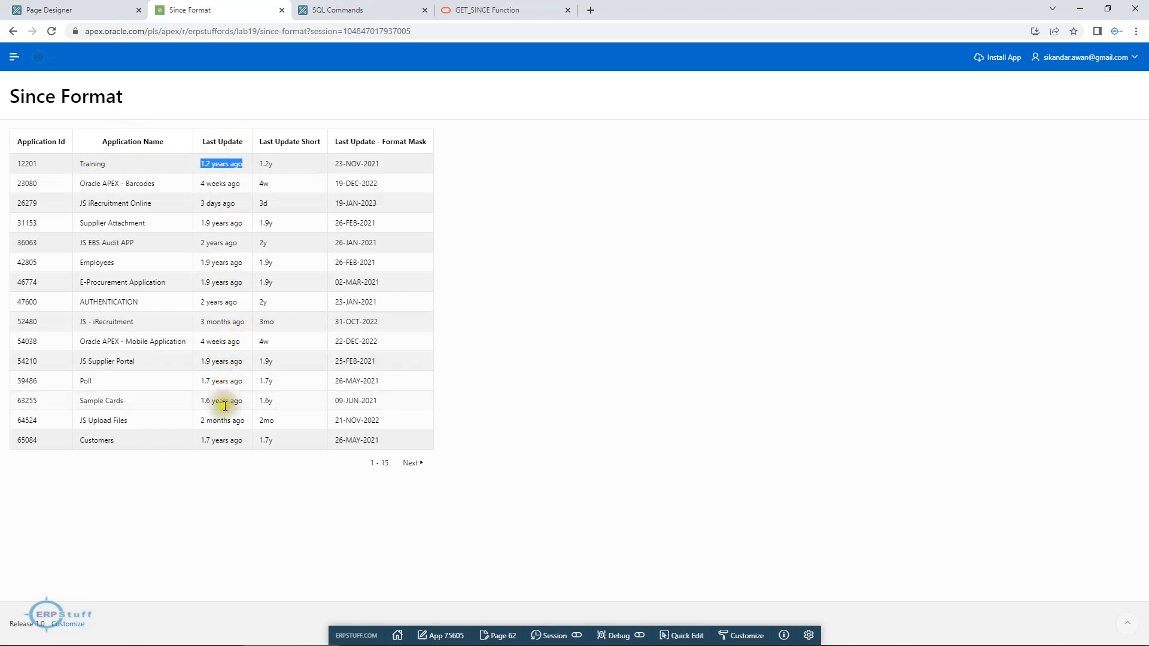
{"action": "mouse_move", "coordinate": [228, 325]}
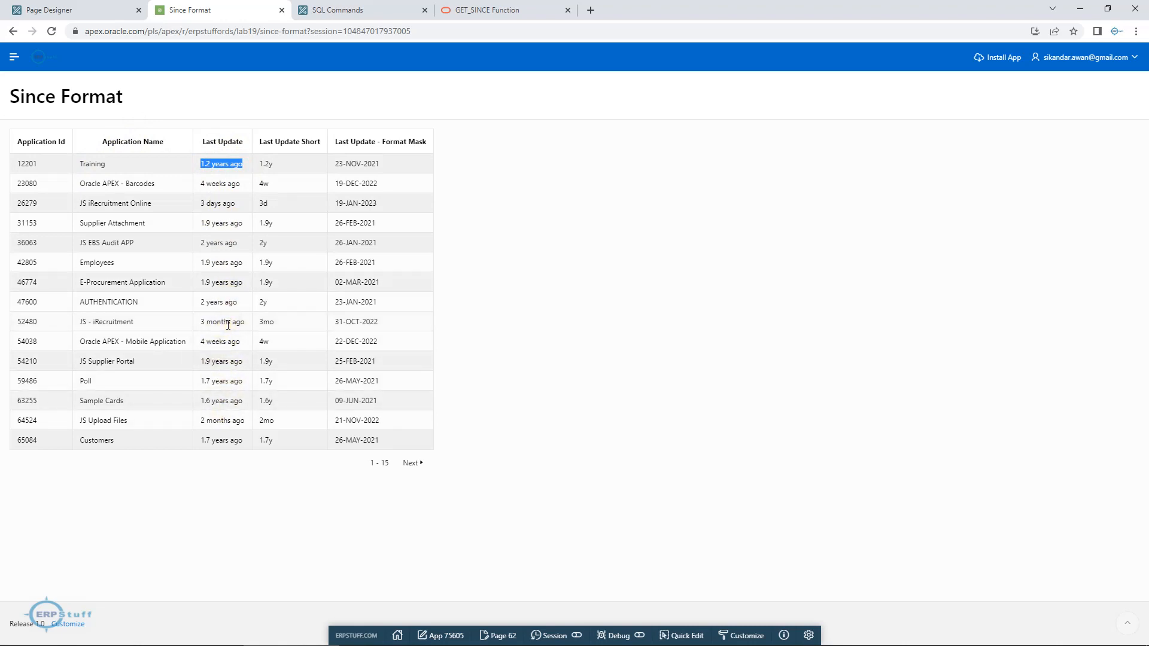
{"action": "mouse_move", "coordinate": [289, 144]}
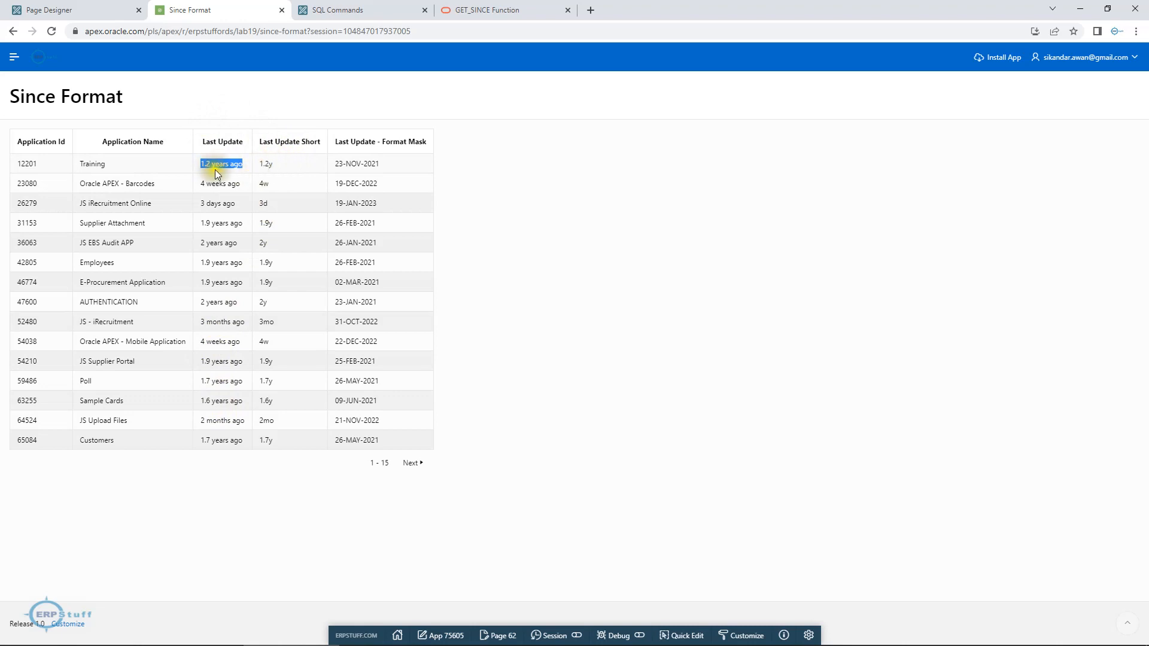
{"action": "mouse_move", "coordinate": [266, 173]}
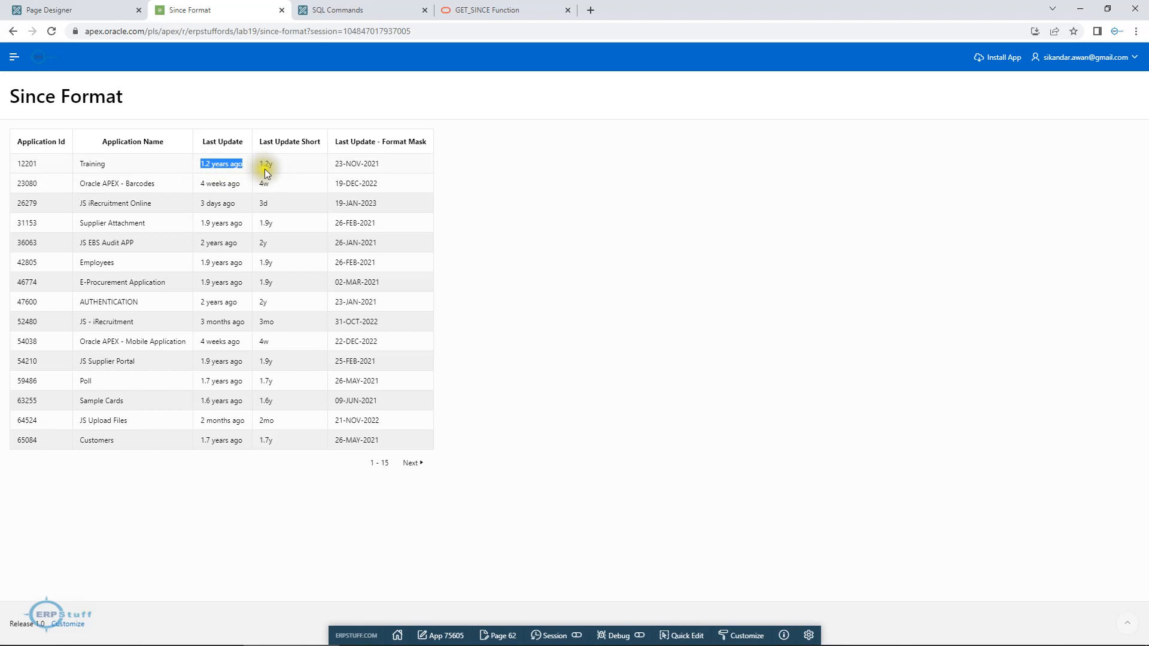
{"action": "mouse_move", "coordinate": [270, 188]}
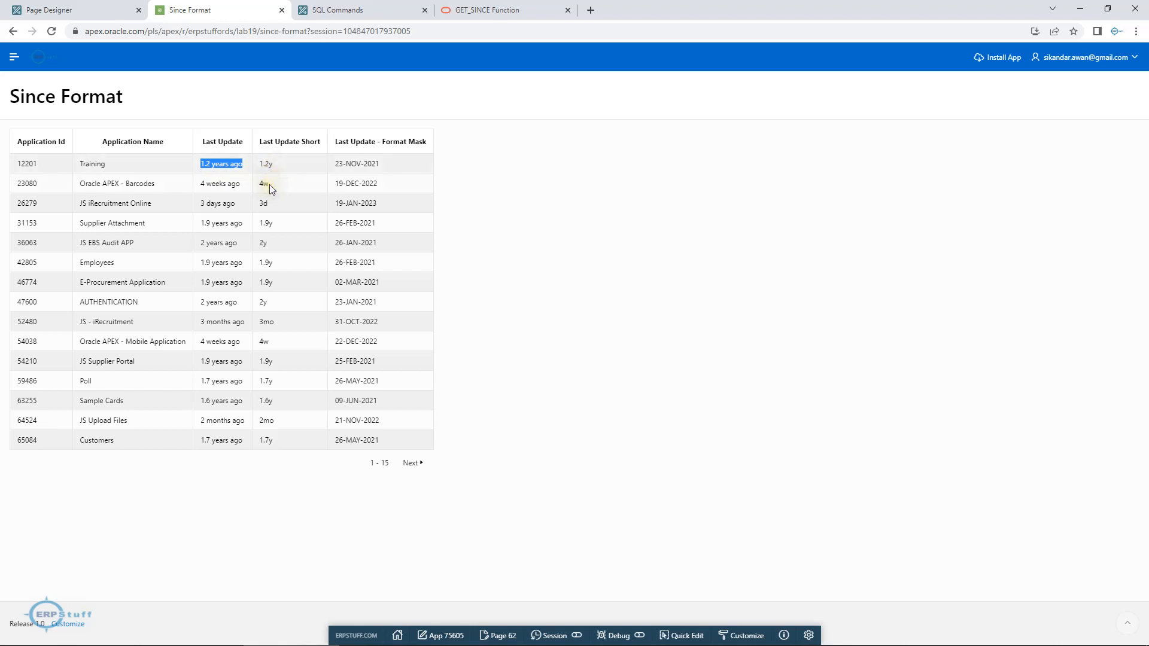
{"action": "mouse_move", "coordinate": [284, 418]}
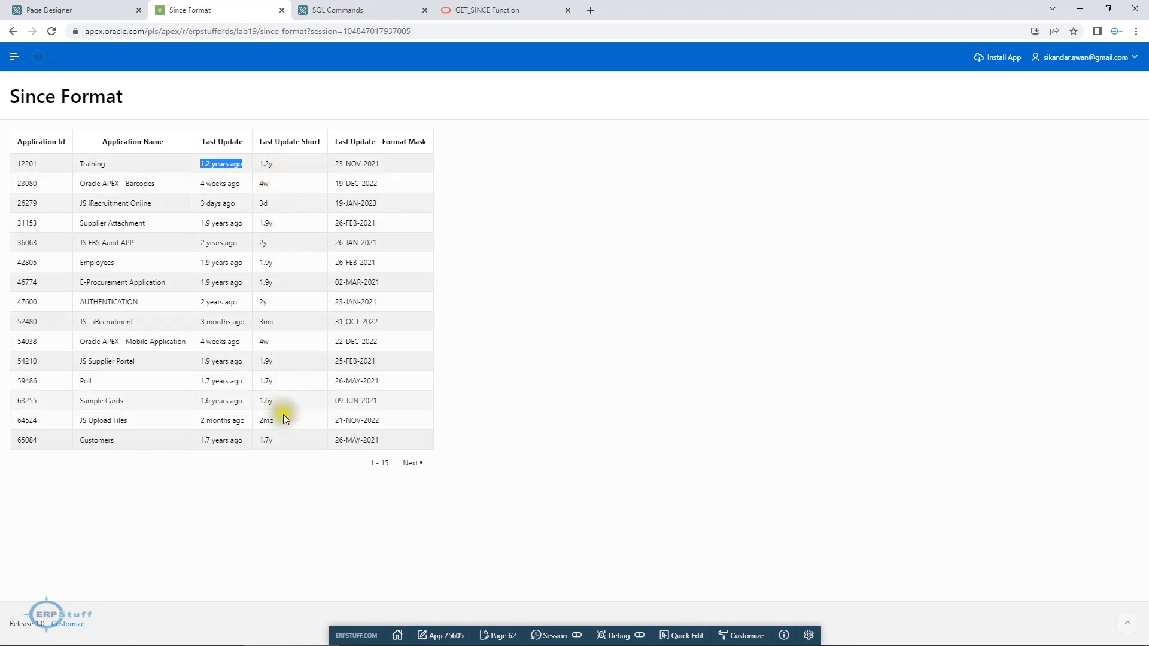
{"action": "mouse_move", "coordinate": [278, 457]}
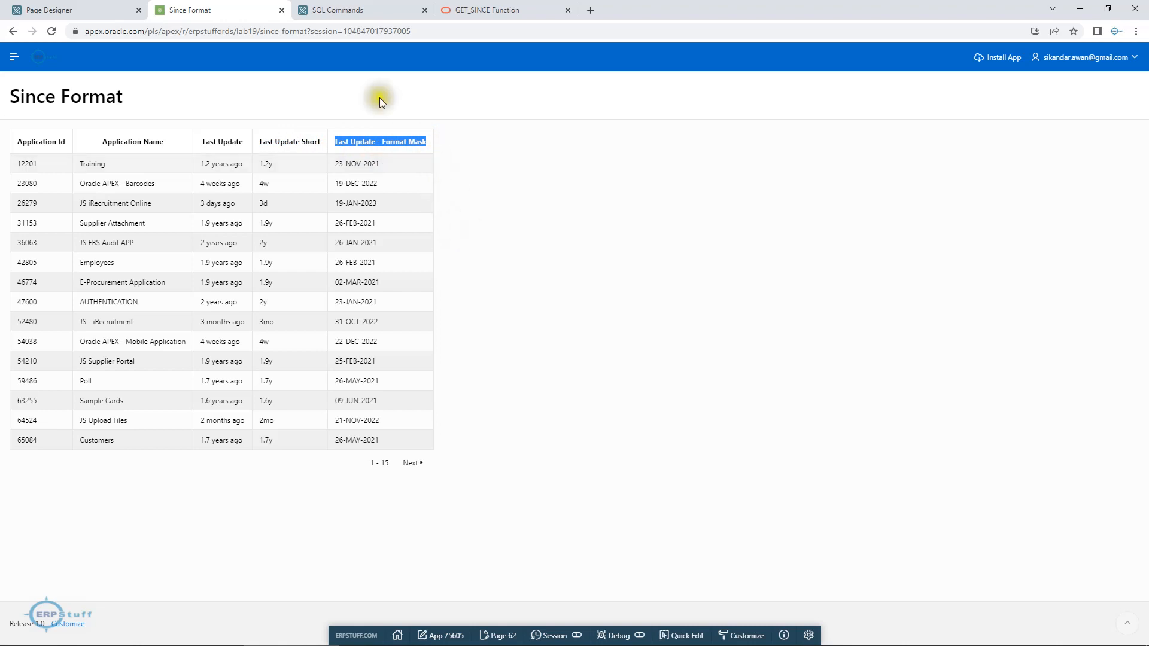
{"action": "mouse_move", "coordinate": [359, 10]}
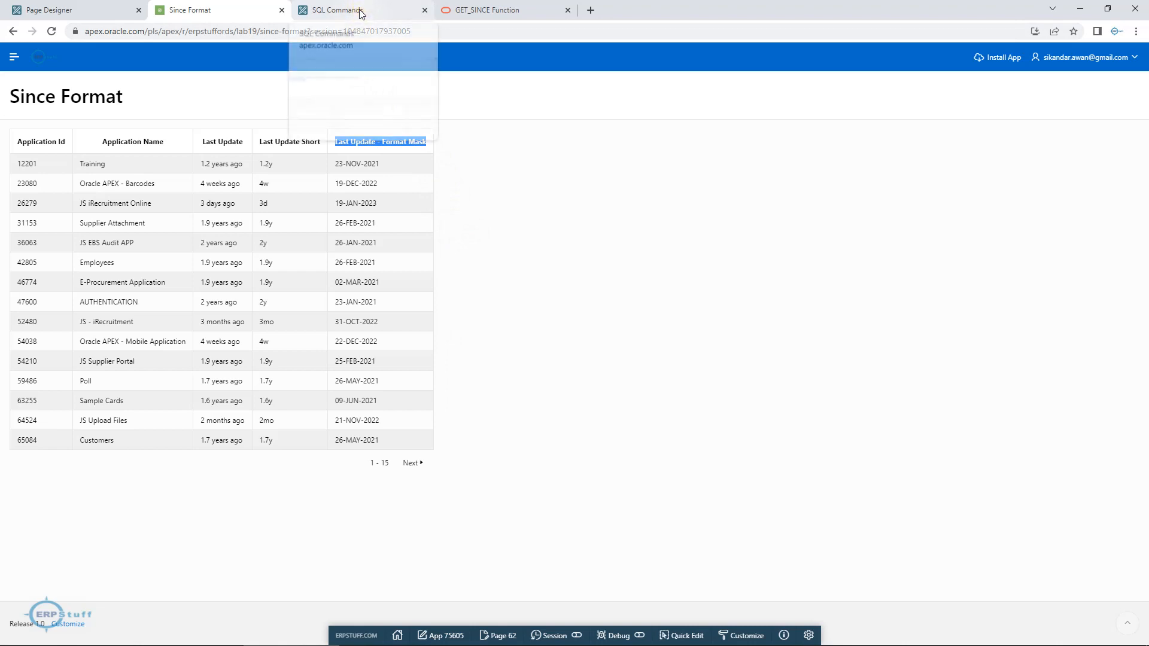
{"action": "left_click", "coordinate": [337, 10]}
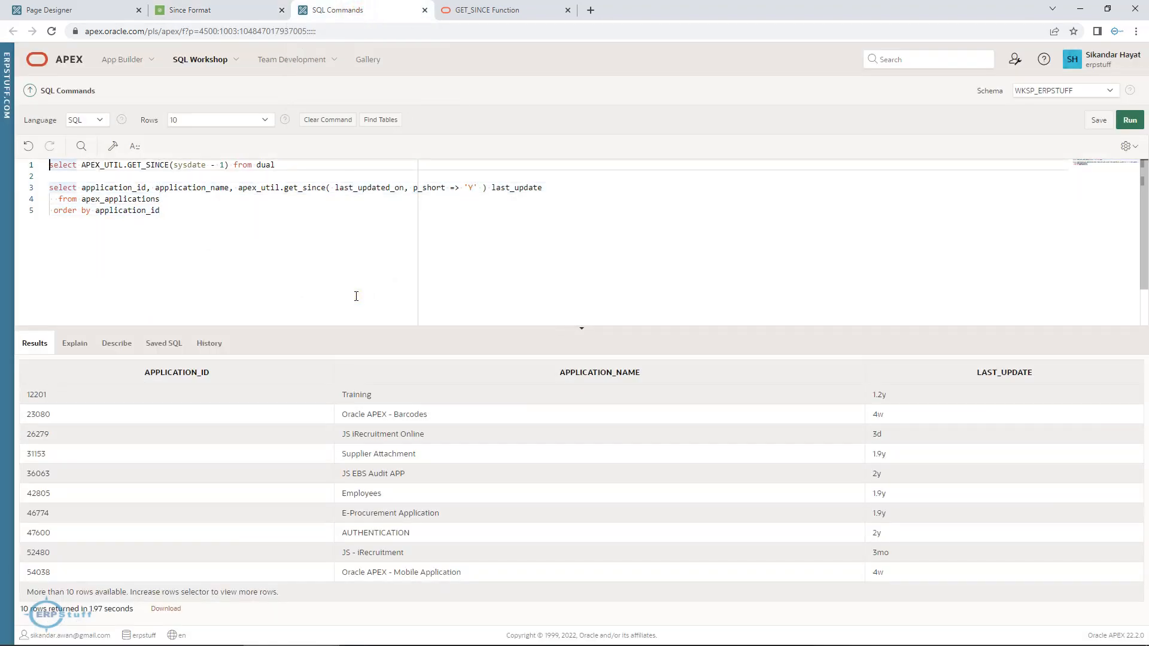
{"action": "left_click", "coordinate": [274, 165]}
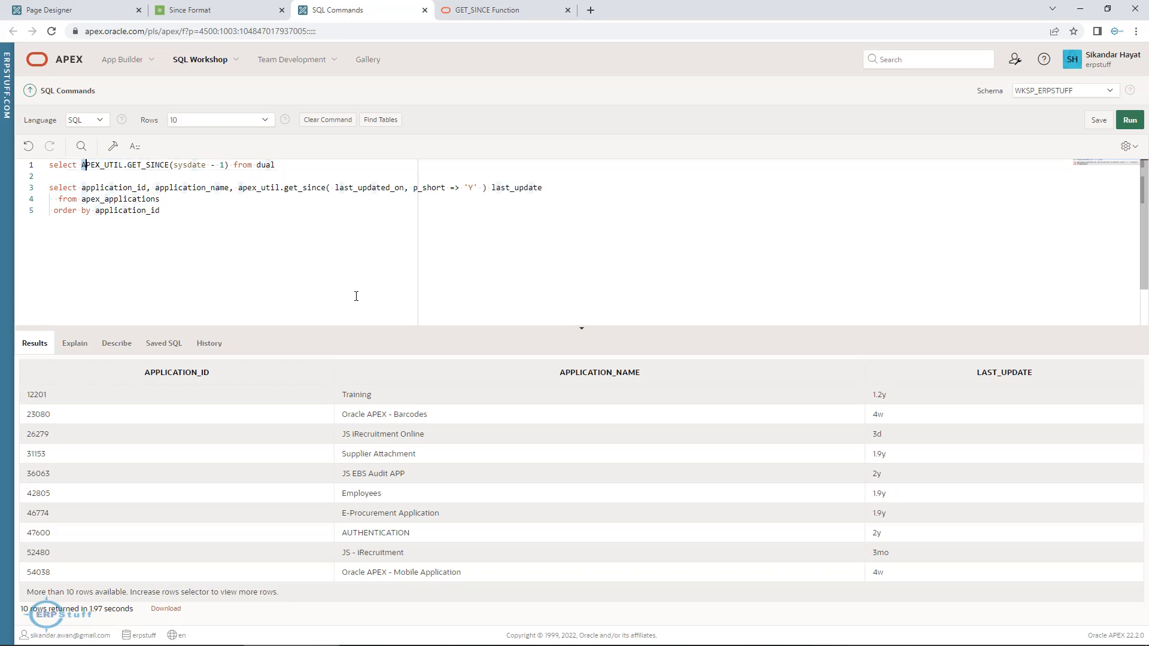
{"action": "double_click", "coordinate": [102, 164]}
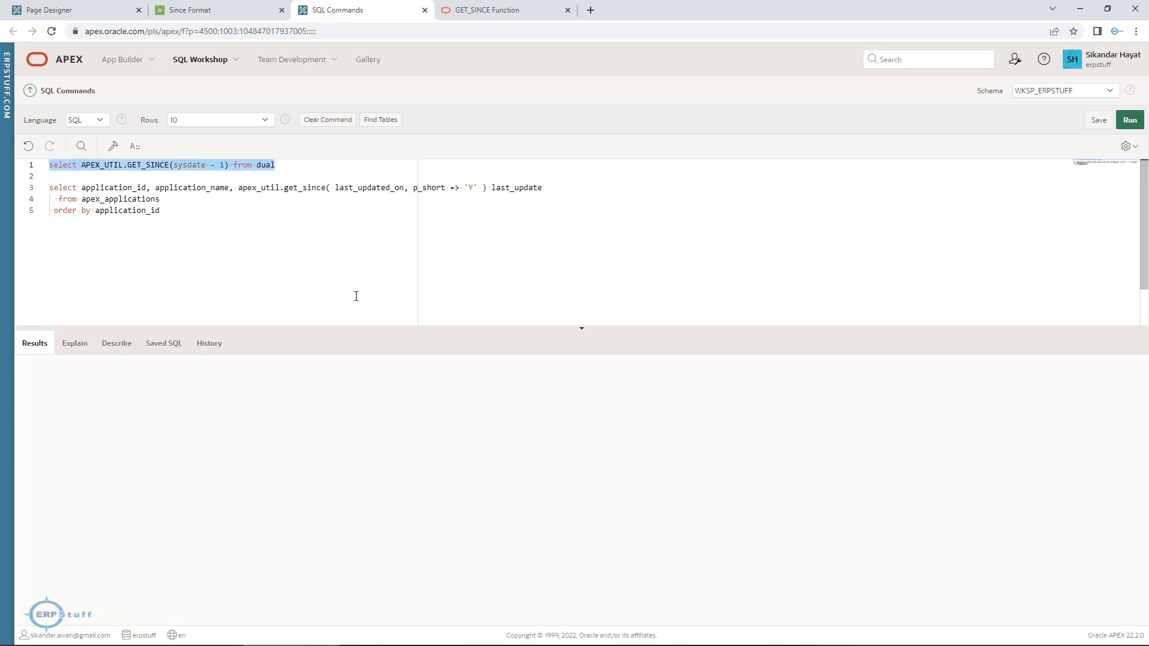
{"action": "left_click", "coordinate": [1129, 120]}
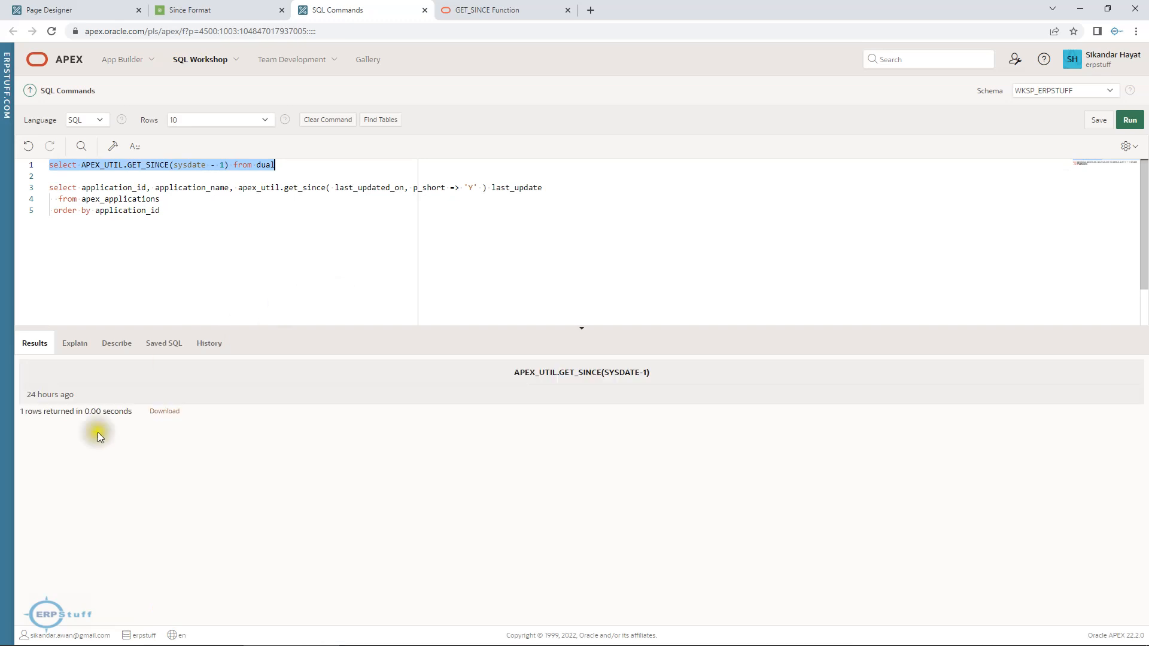
Step: Run GET_SINCE on sysdate to get 'Now', then add the arguments ', 1, 'Y''
{"action": "double_click", "coordinate": [46, 394]}
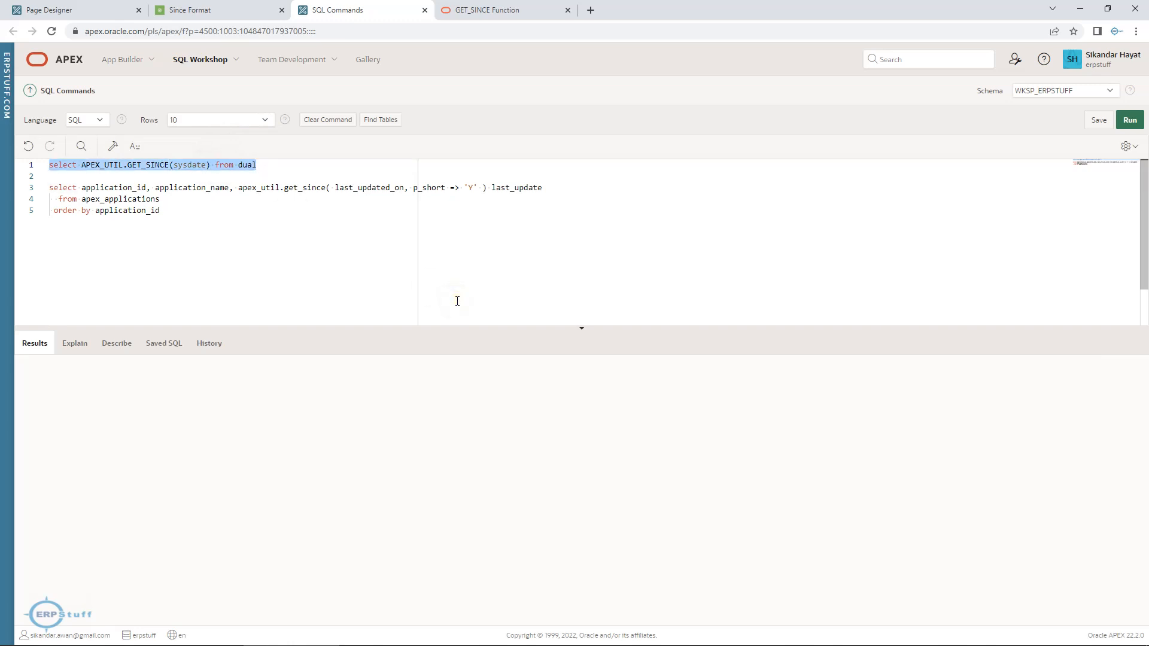
{"action": "left_click", "coordinate": [1129, 119]}
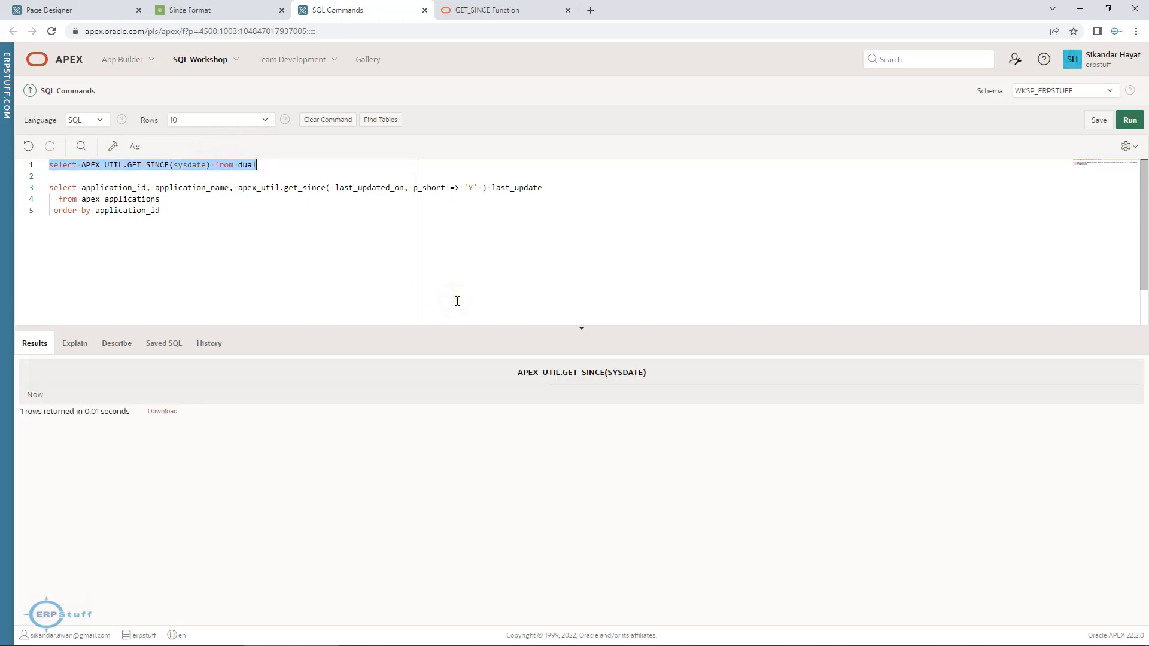
{"action": "mouse_move", "coordinate": [252, 317]}
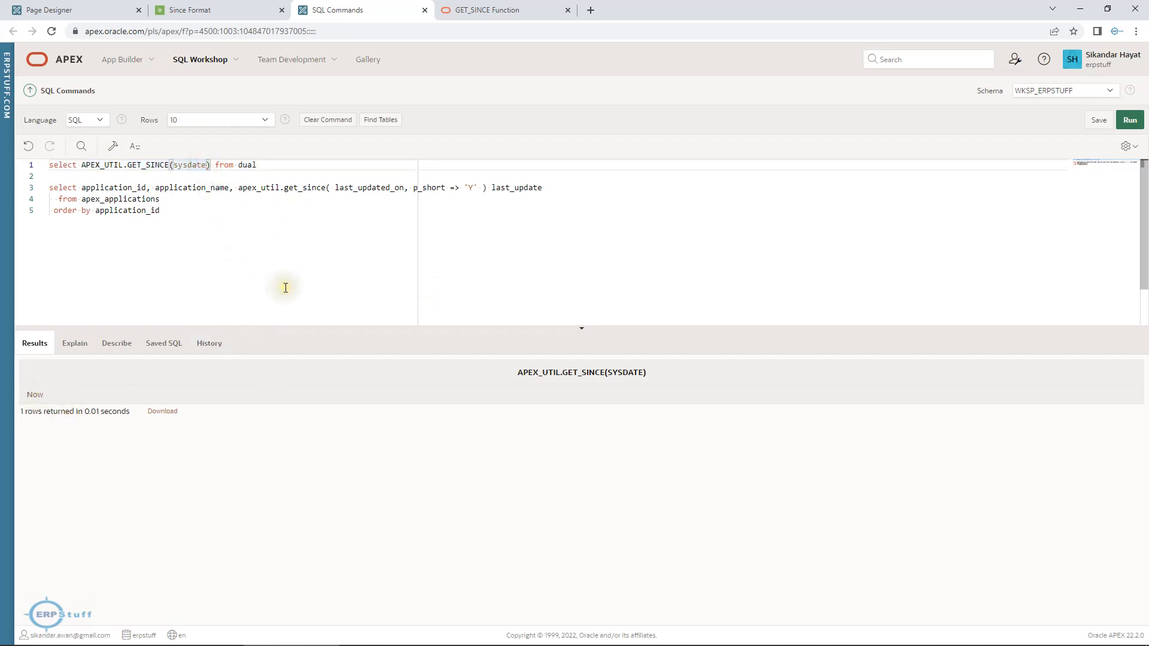
{"action": "type", "text": ", 1,"}
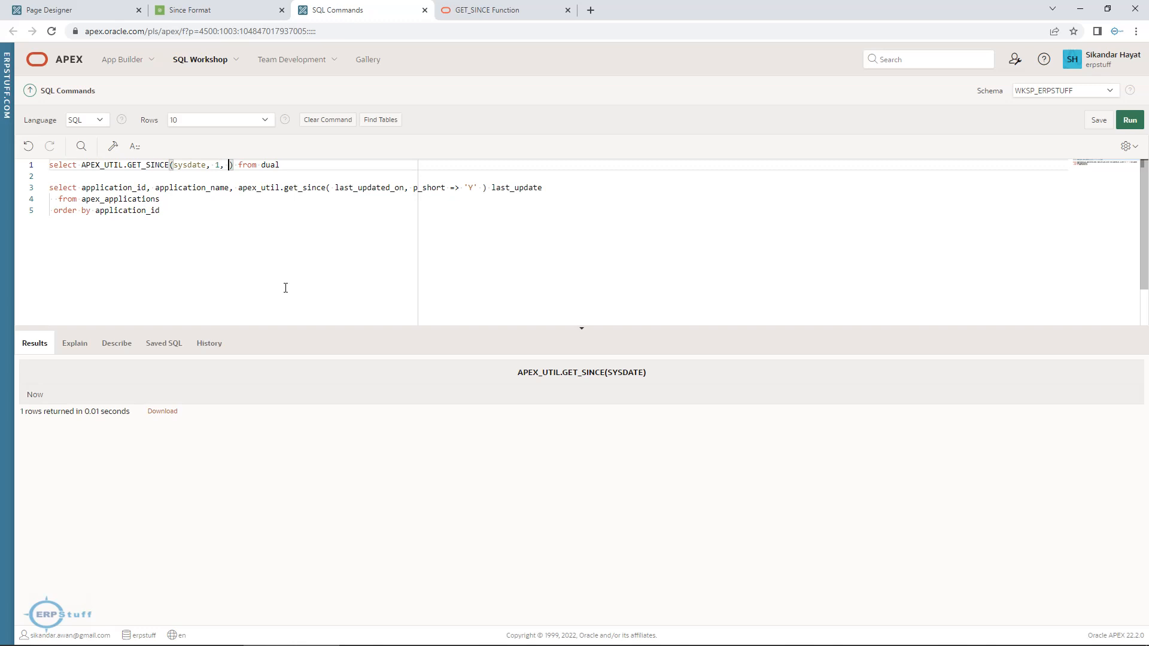
{"action": "type", "text": "'Y"}
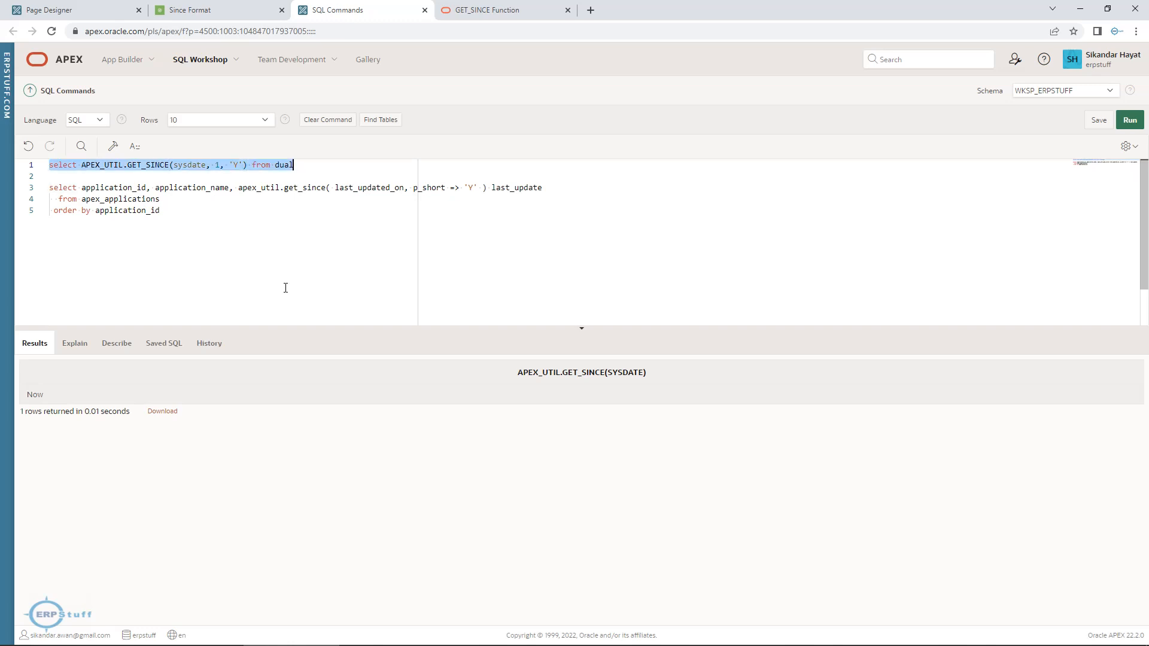
{"action": "mouse_move", "coordinate": [460, 345]}
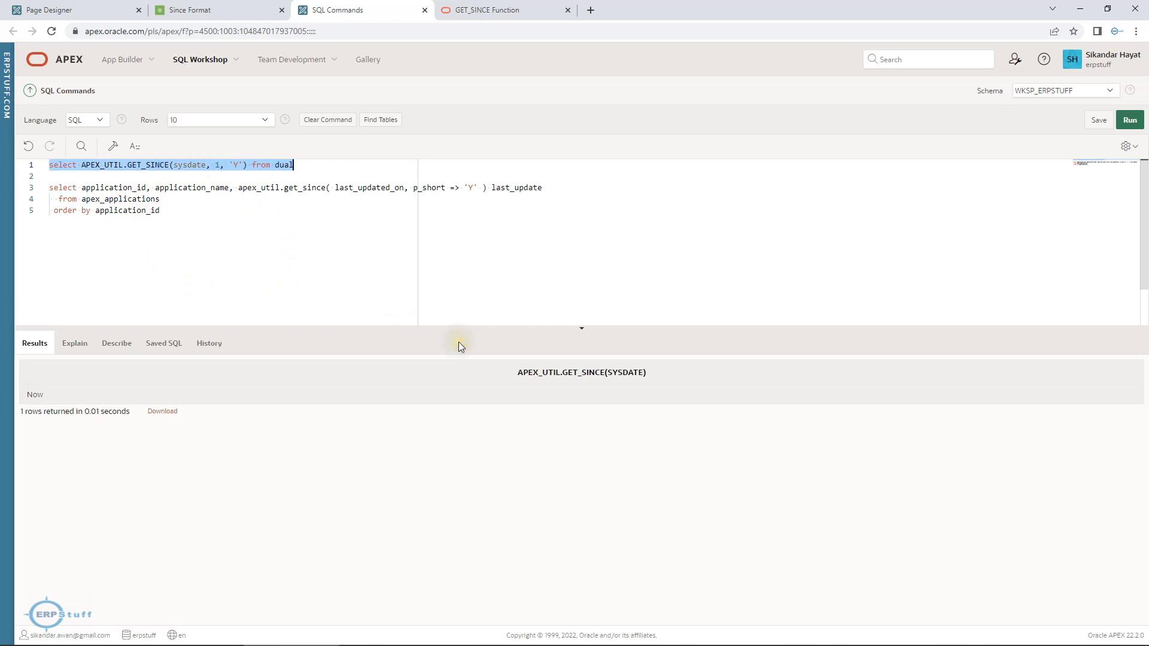
Step: Run the erroring three-argument call, then correct it to (sysdate - 1, 'Y') for '24h'
{"action": "left_click", "coordinate": [1129, 119]}
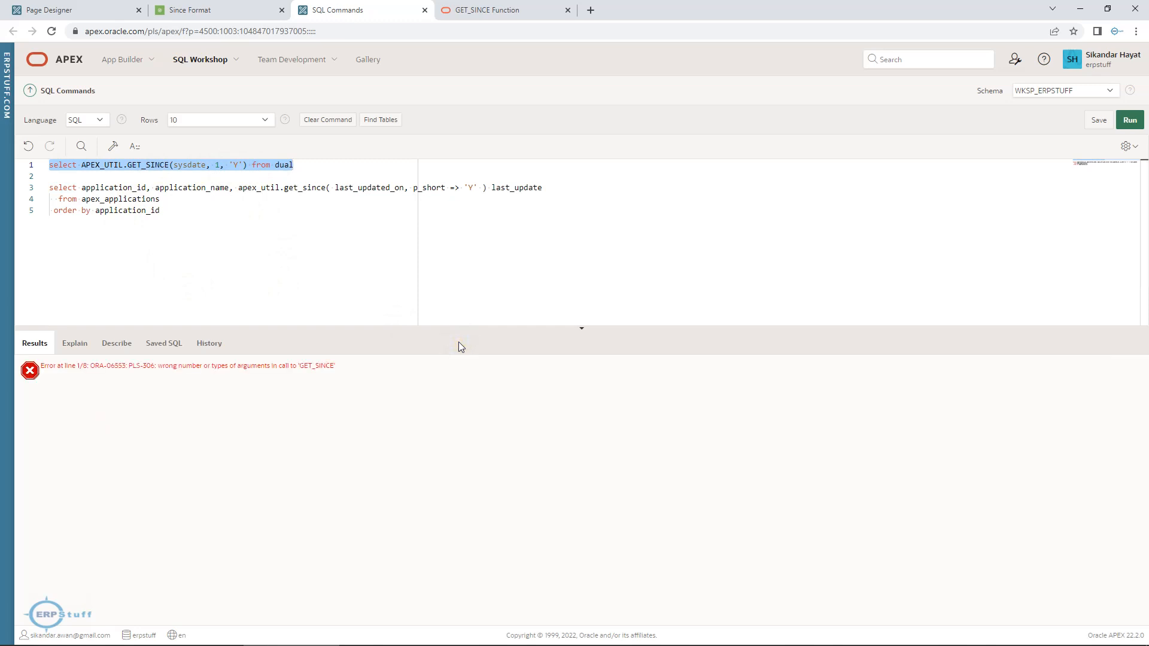
{"action": "left_click", "coordinate": [229, 166]}
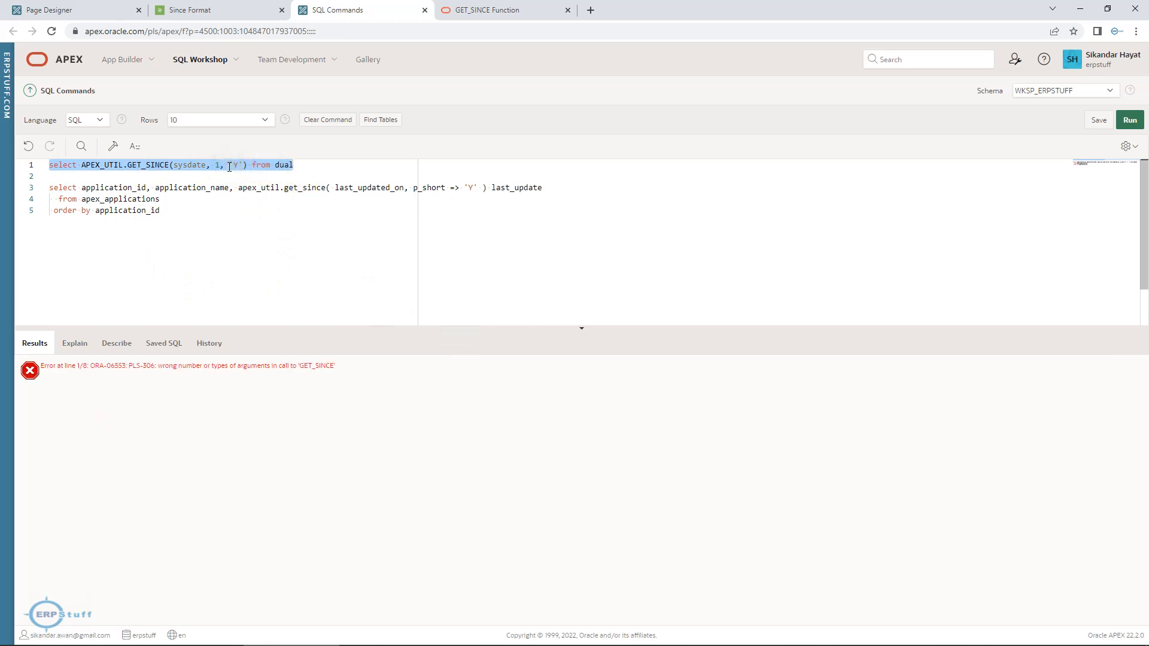
{"action": "left_click", "coordinate": [209, 164]}
{"action": "type", "text": " -"}
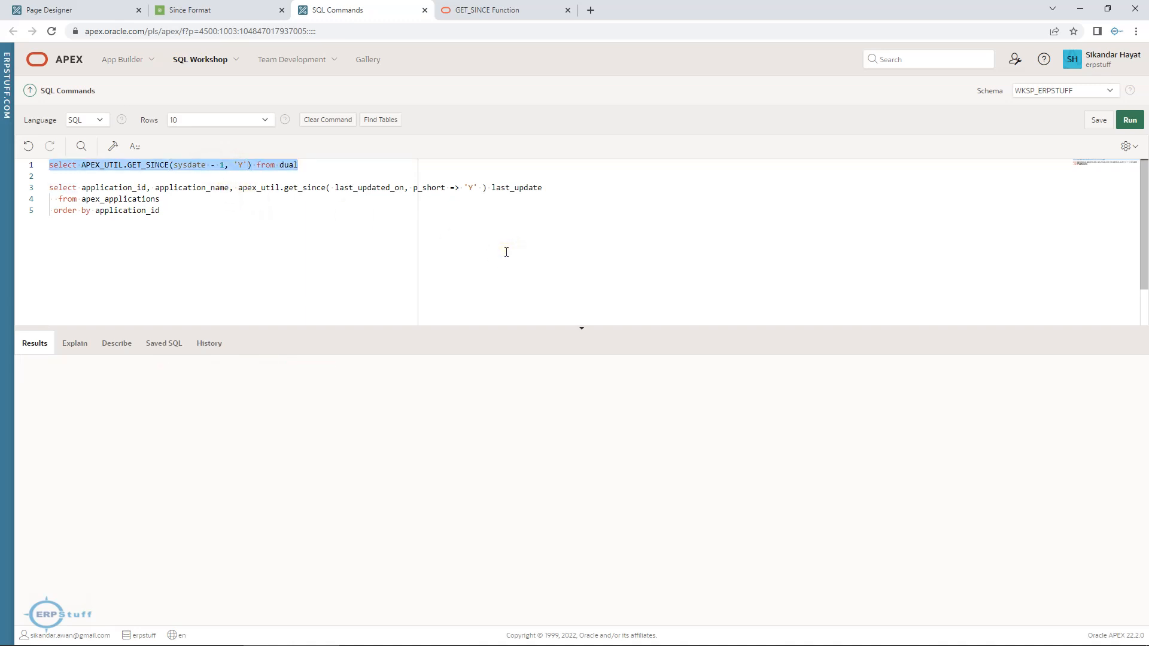
{"action": "left_click", "coordinate": [1129, 120]}
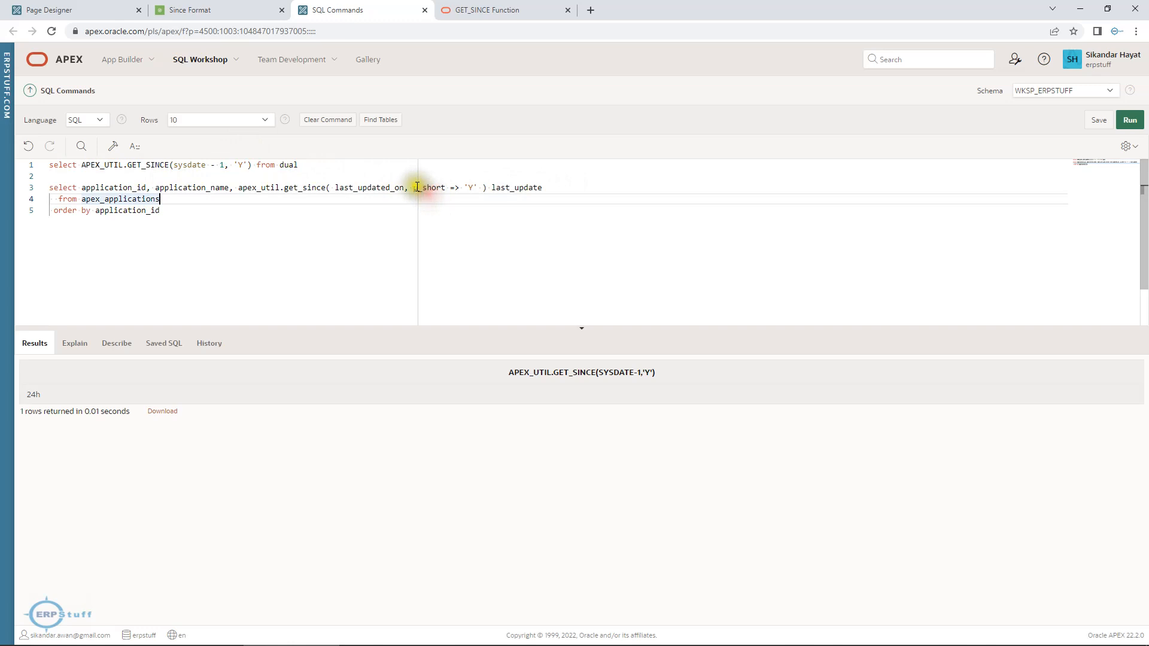
Step: Remove the 'Y' short option for '24 hours ago' and return to the Since Format report
{"action": "double_click", "coordinate": [431, 187]}
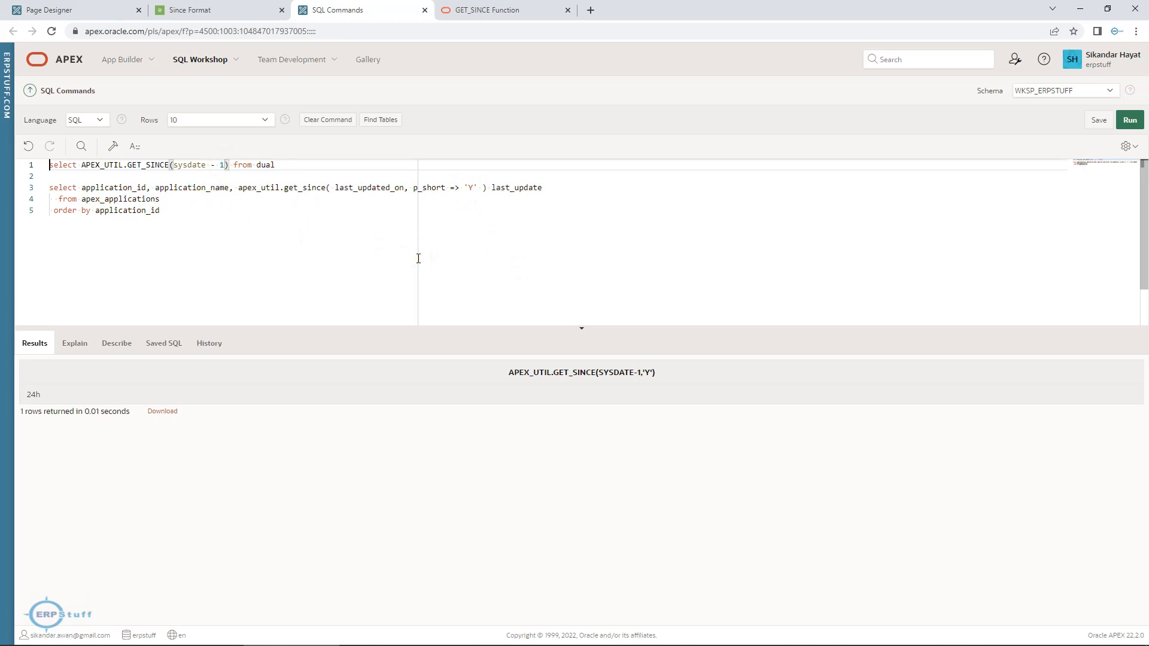
{"action": "left_click", "coordinate": [1129, 119]}
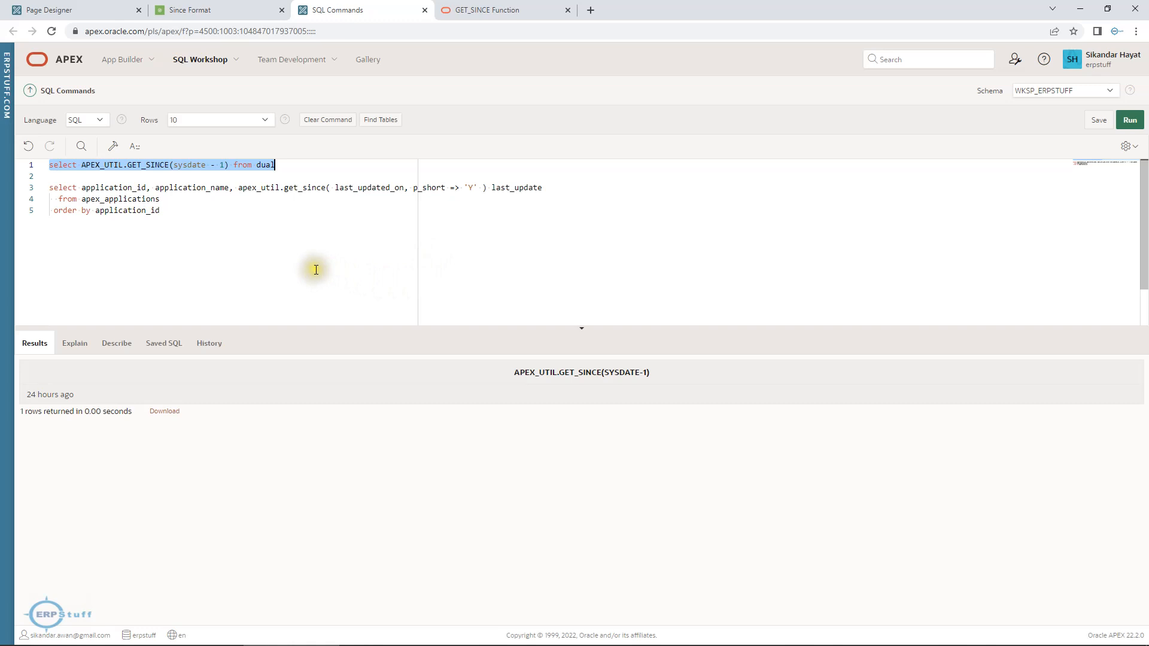
{"action": "left_click", "coordinate": [216, 9]}
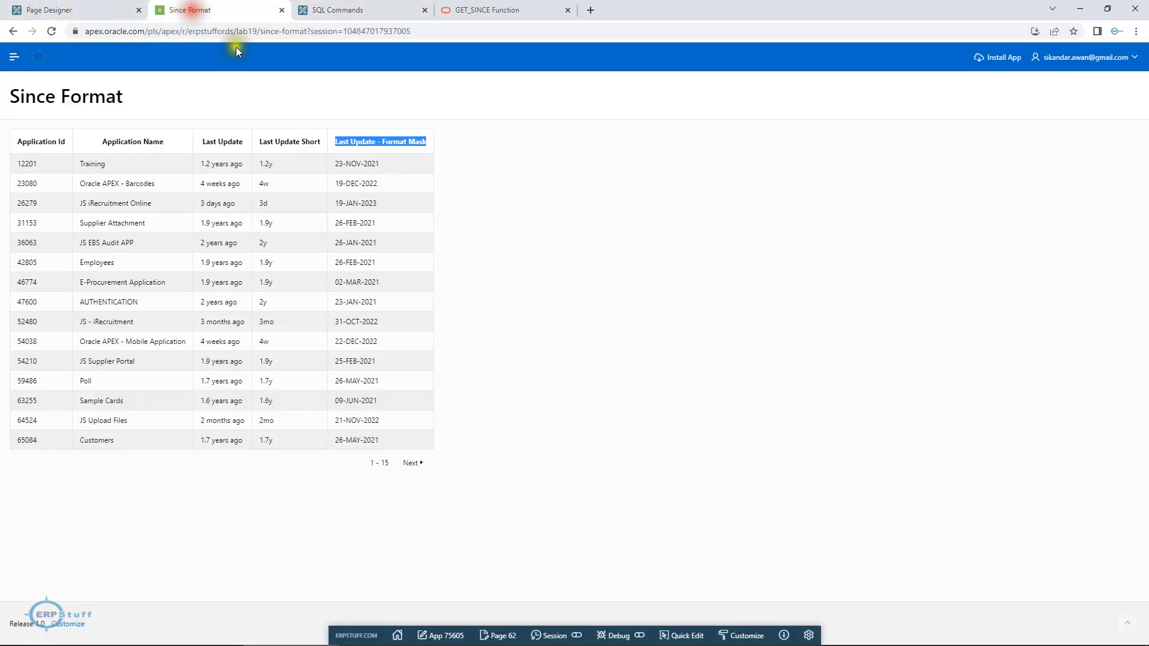
Step: In Page Designer, review the report query and select the last_update - Format_Mask column
{"action": "left_click", "coordinate": [52, 10]}
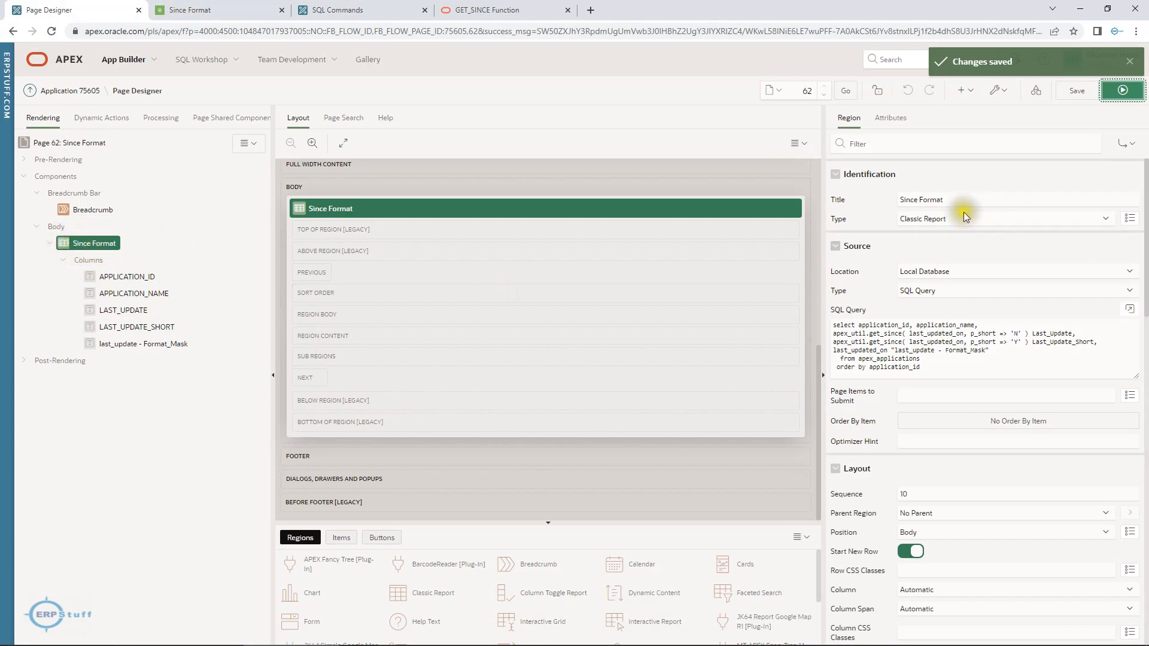
{"action": "mouse_move", "coordinate": [1005, 266]}
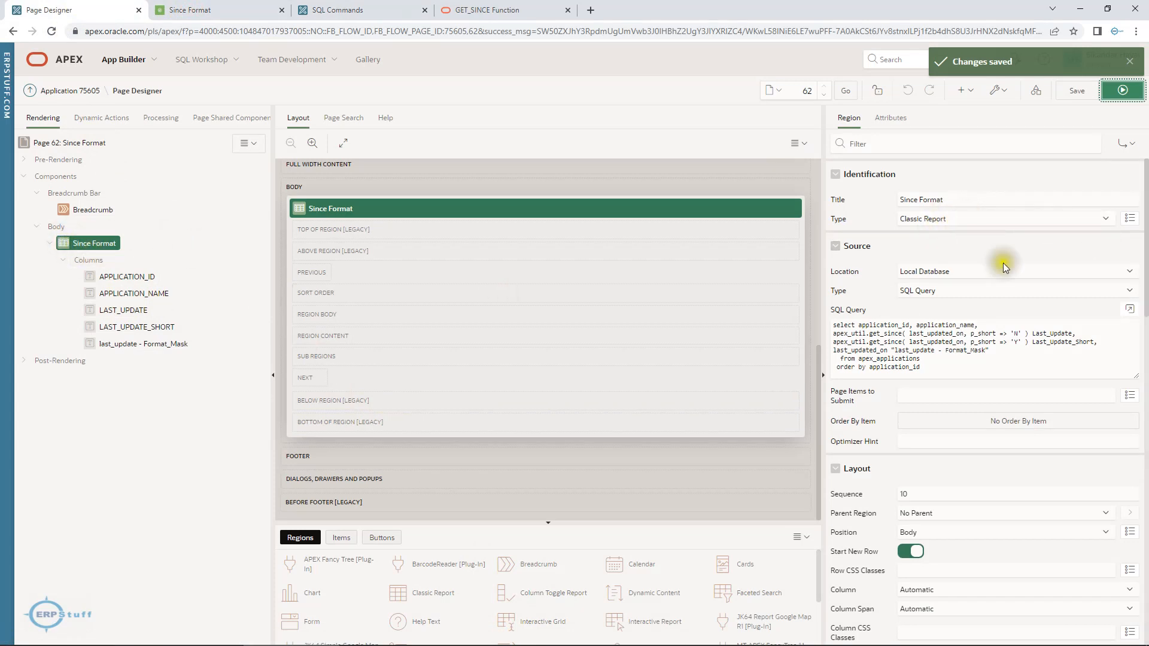
{"action": "left_click", "coordinate": [1136, 310]}
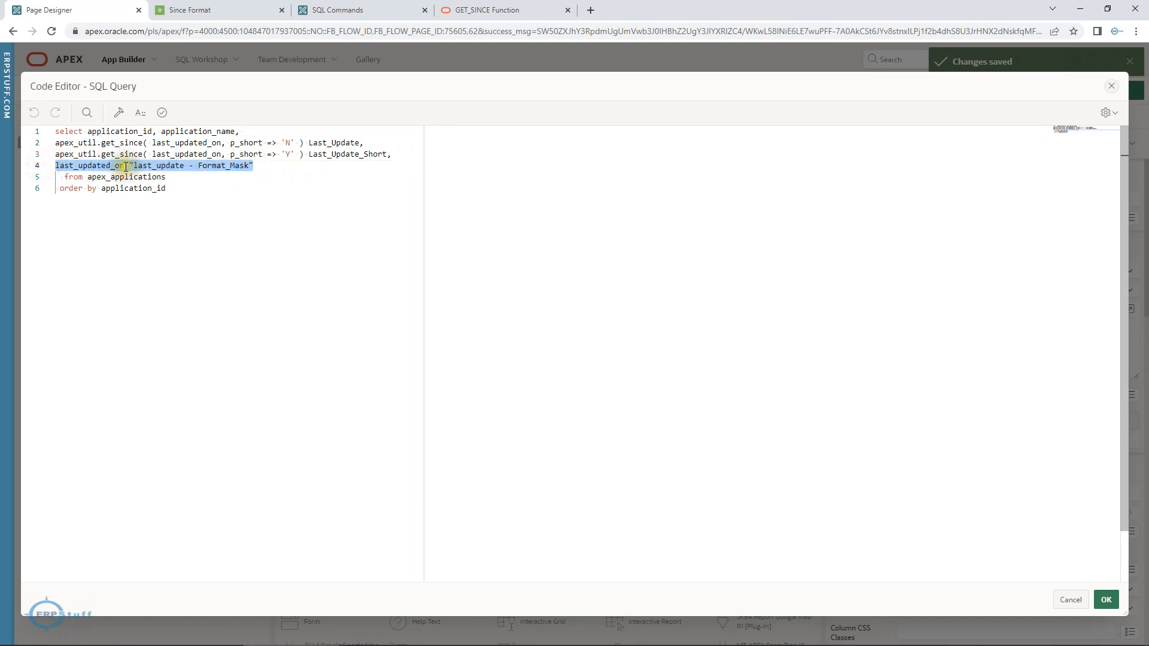
{"action": "left_click", "coordinate": [132, 166]}
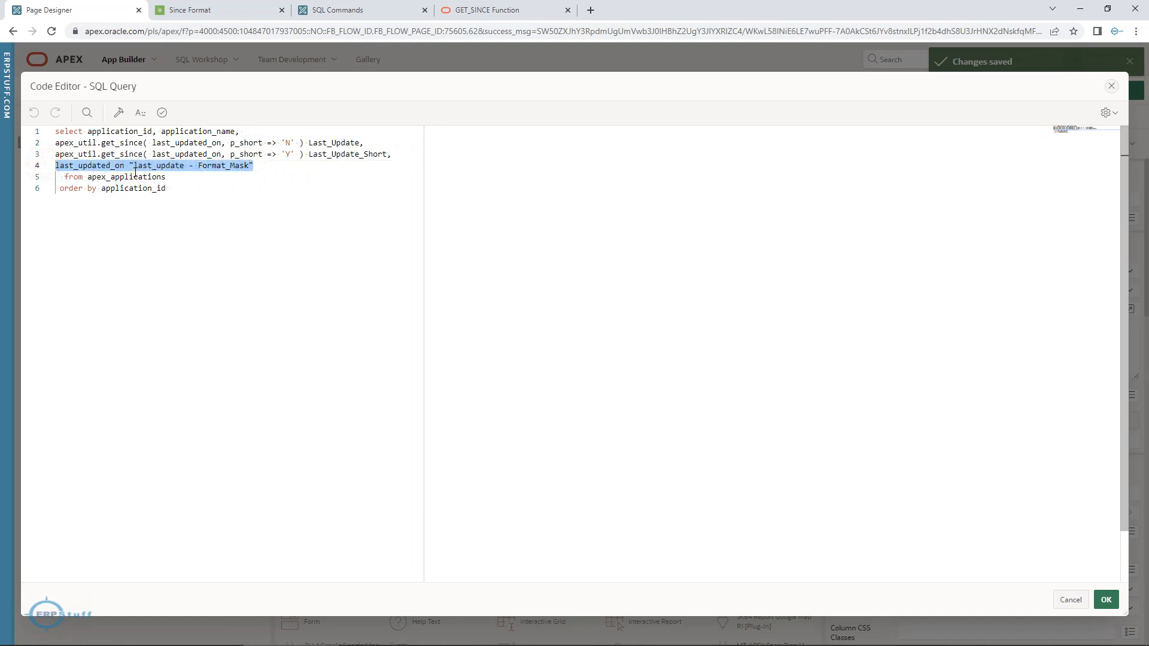
{"action": "mouse_move", "coordinate": [215, 210]}
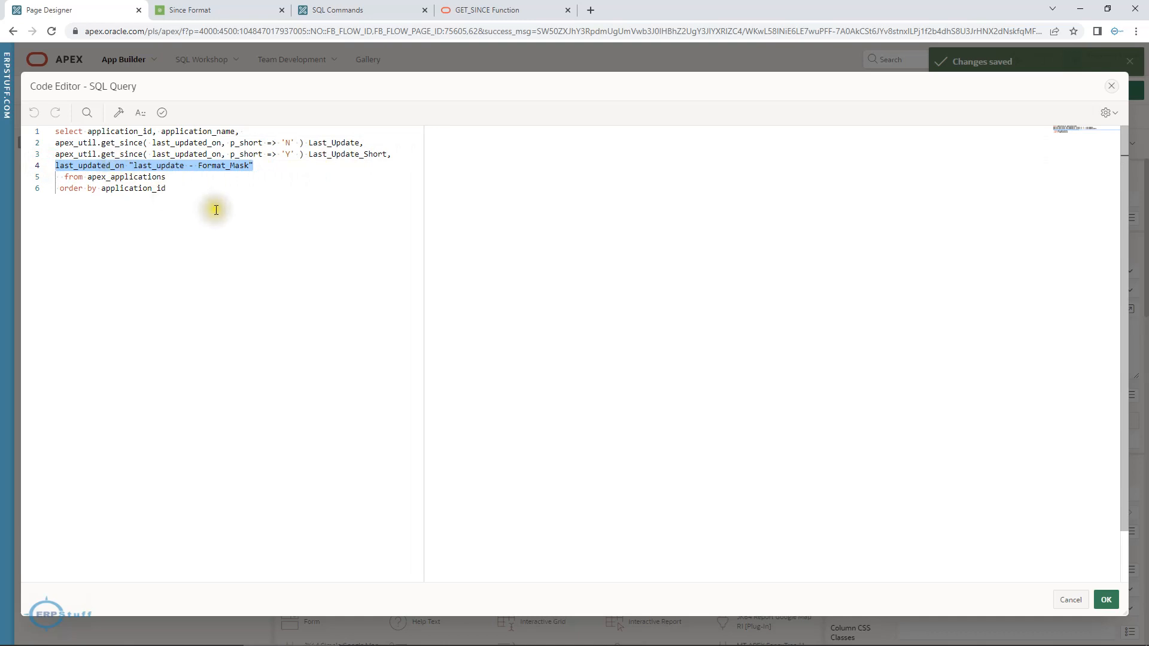
{"action": "mouse_move", "coordinate": [1035, 529]}
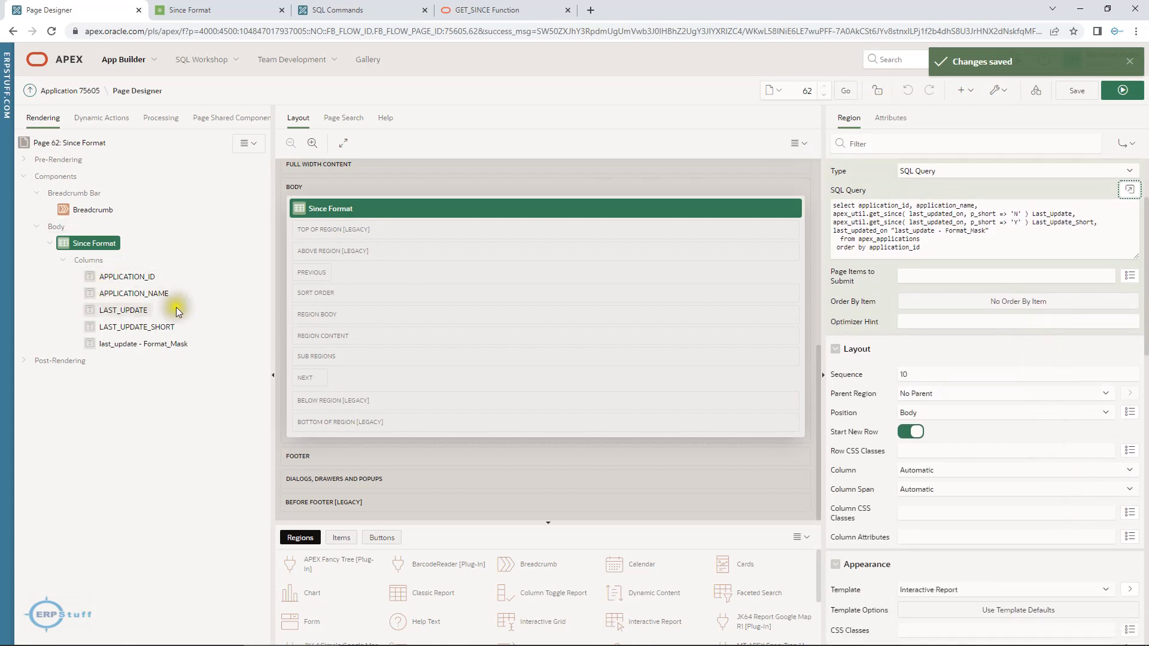
{"action": "left_click", "coordinate": [143, 343]}
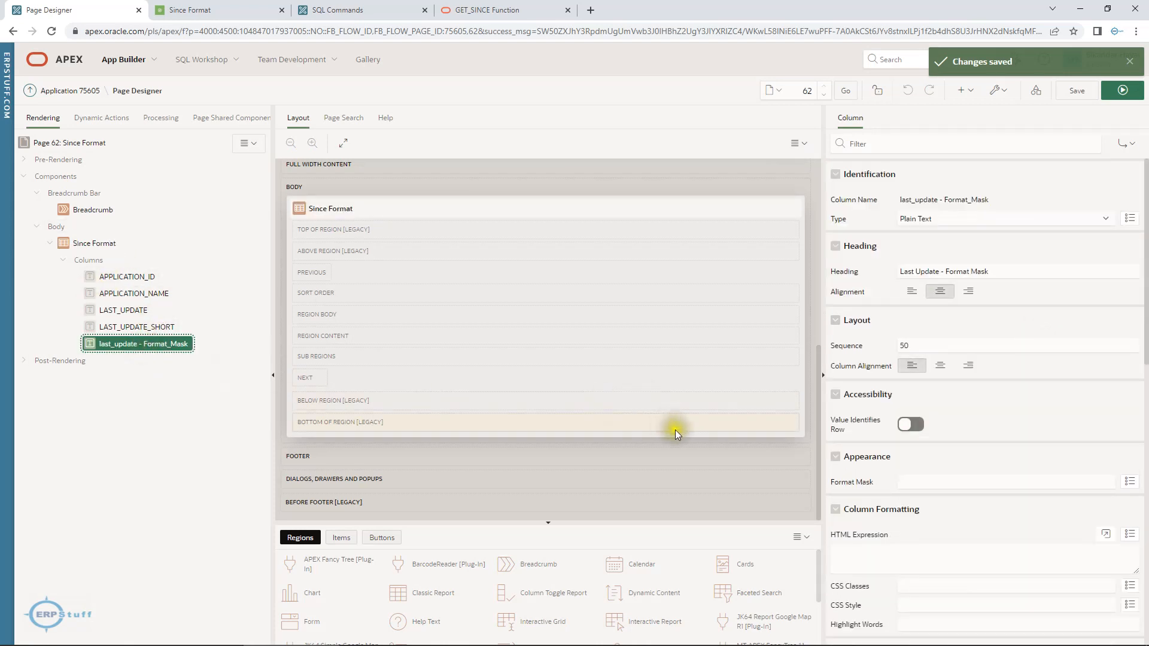
{"action": "mouse_move", "coordinate": [851, 487]}
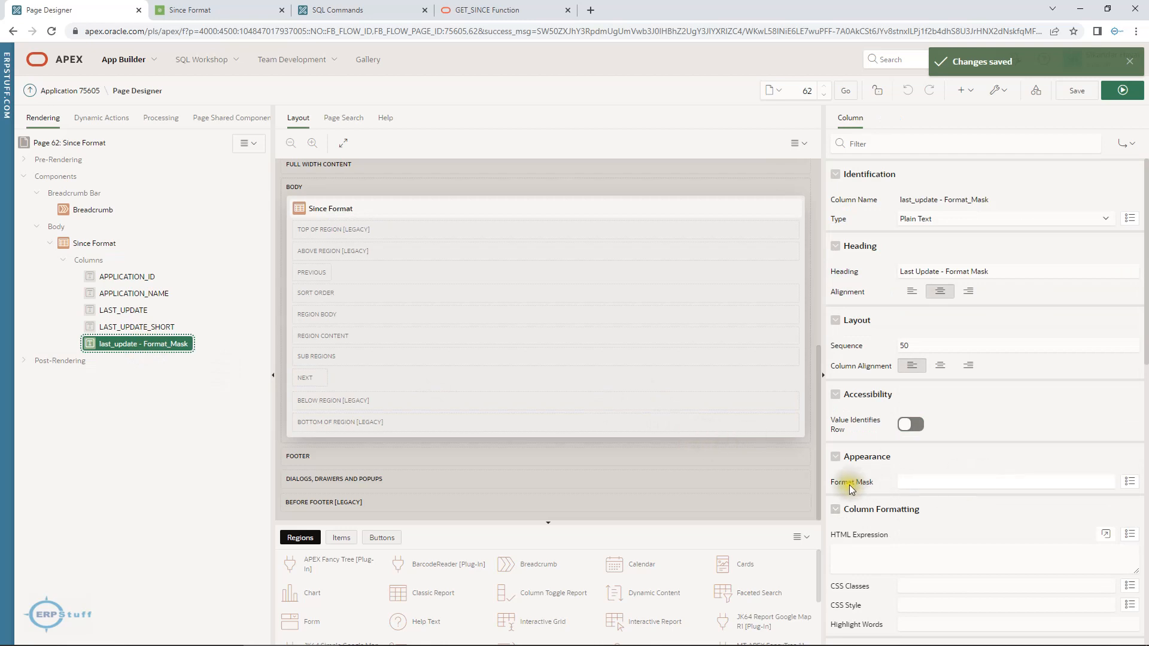
Step: Browse the format mask list and apply the '16 hours ago' relative mask
{"action": "left_click", "coordinate": [1129, 481]}
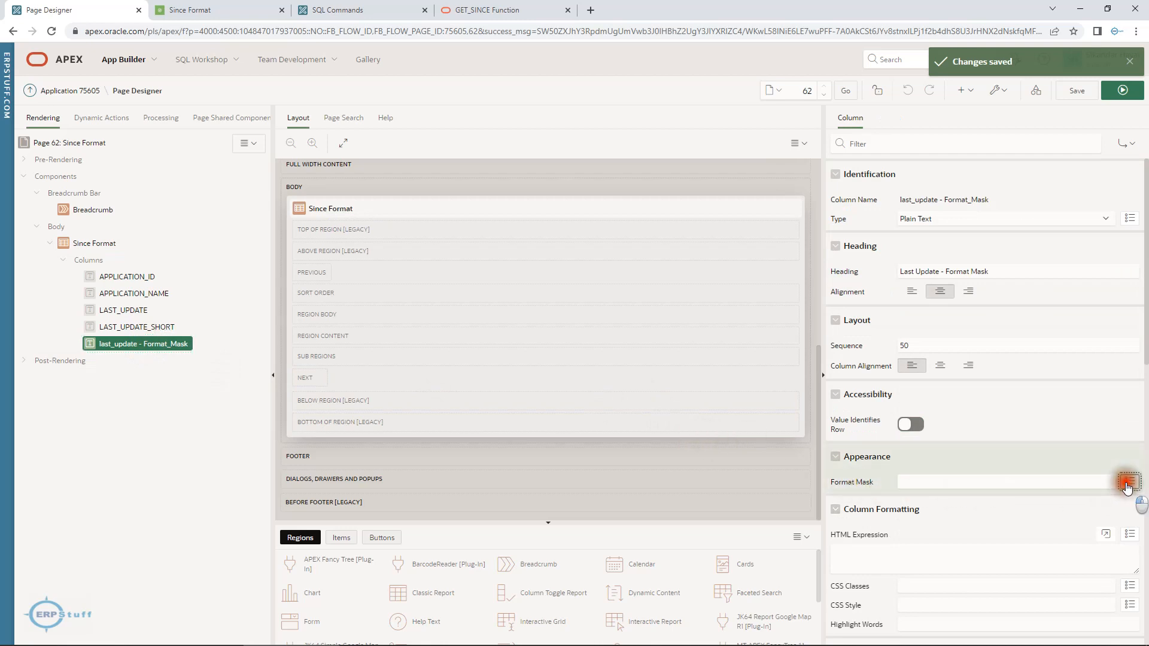
{"action": "left_click", "coordinate": [1127, 486]}
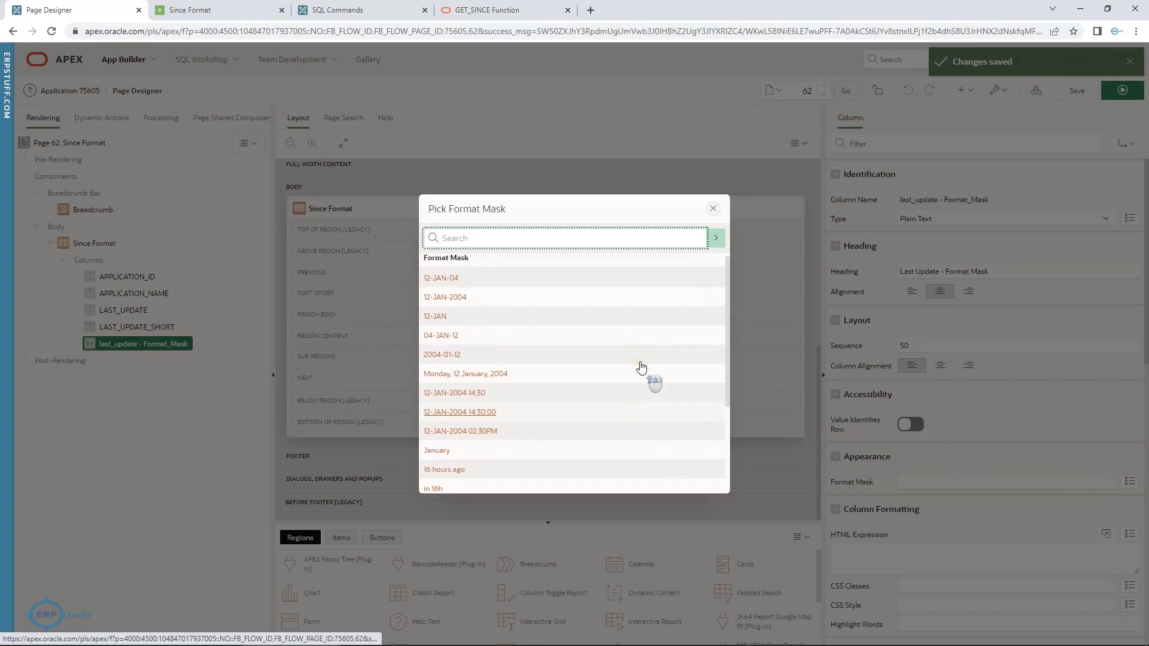
{"action": "scroll", "scroll_direction": "down", "scroll_amount": 3}
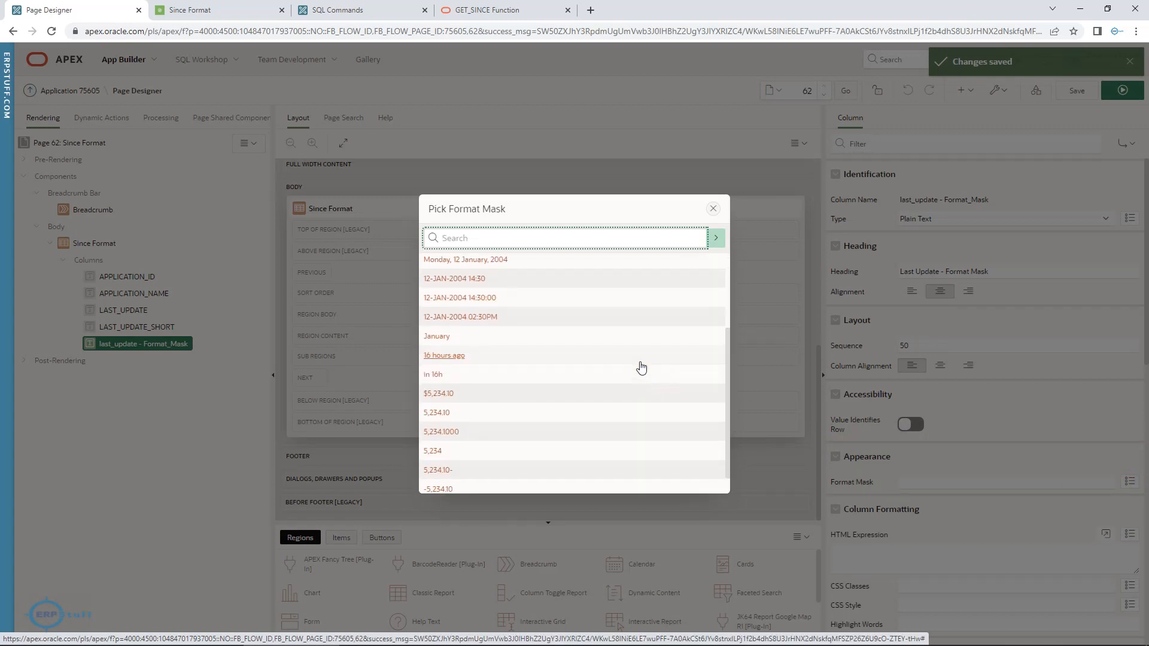
{"action": "scroll", "scroll_direction": "down", "scroll_amount": 3}
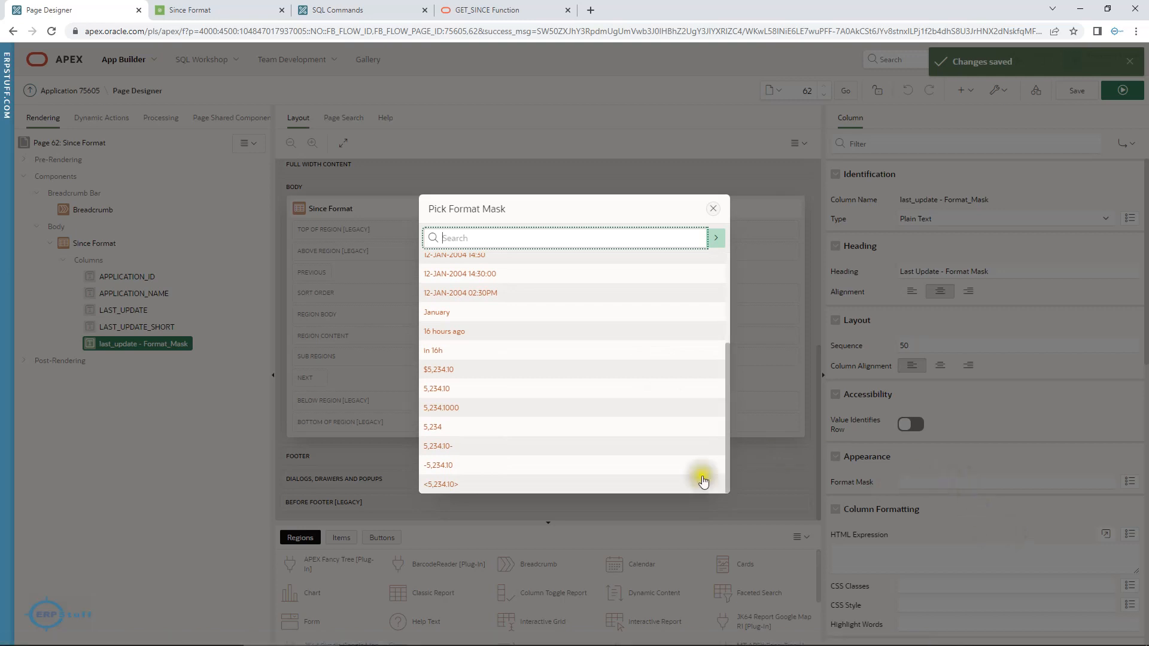
{"action": "scroll", "scroll_direction": "up", "scroll_amount": 3}
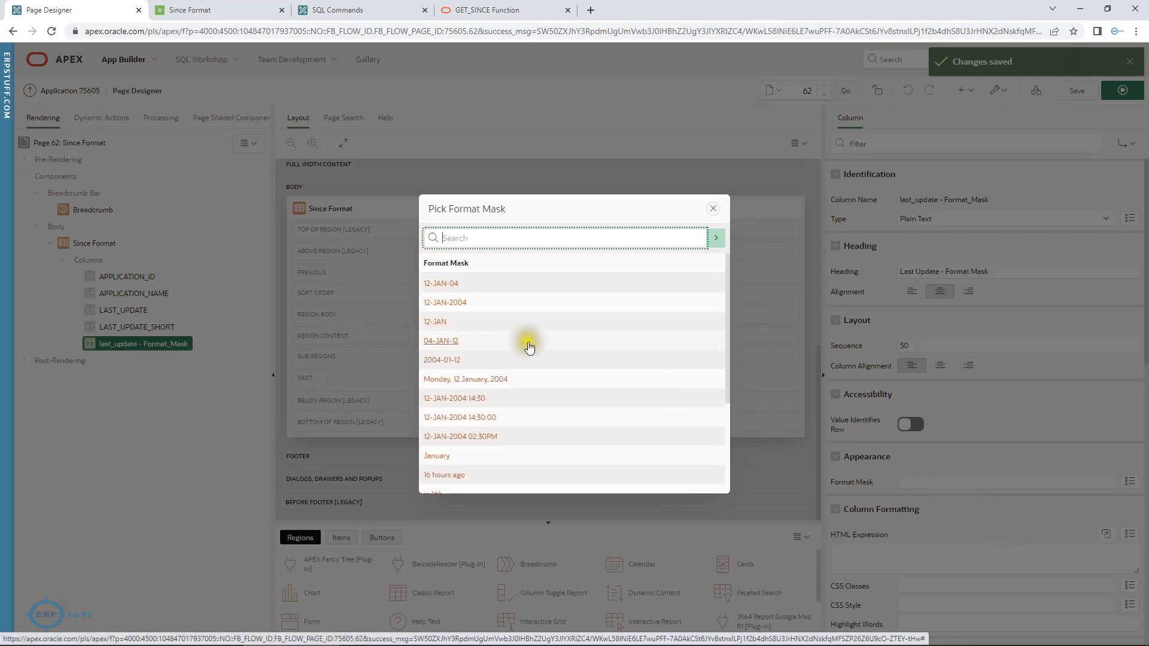
{"action": "scroll", "scroll_direction": "down", "scroll_amount": 3}
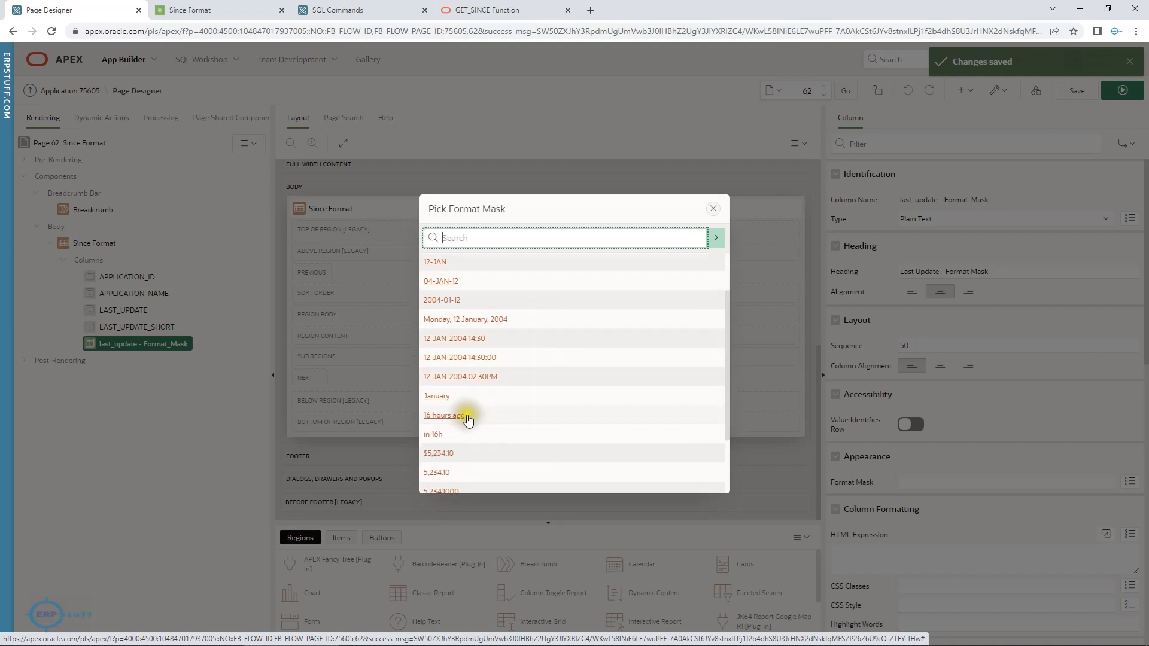
{"action": "mouse_move", "coordinate": [427, 420]}
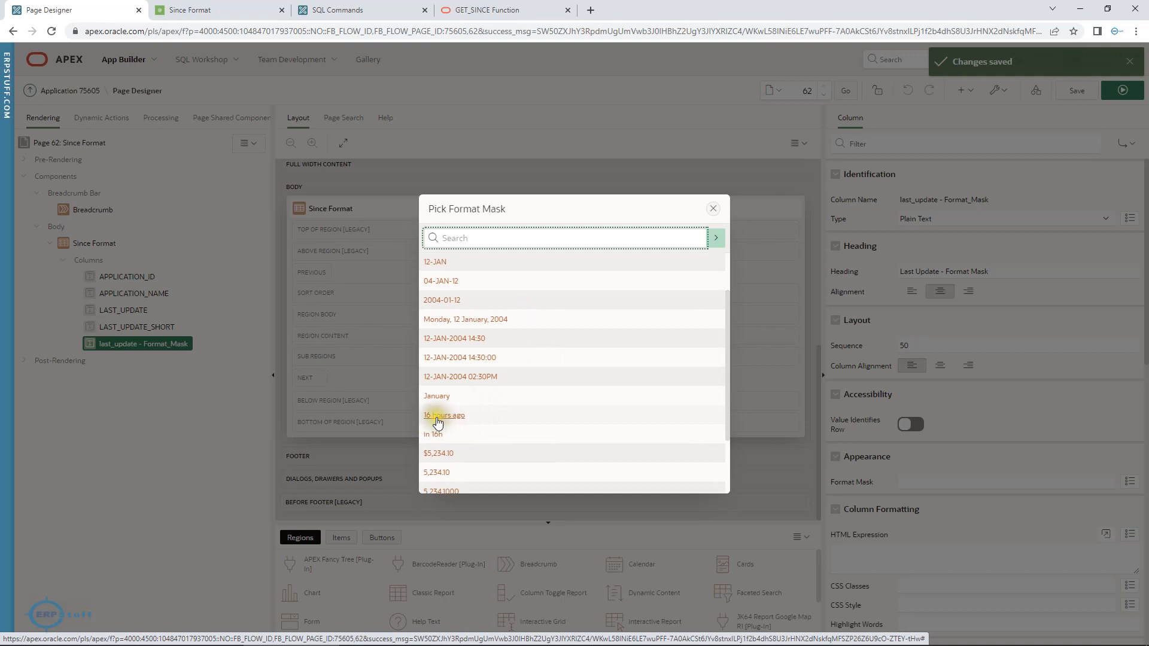
{"action": "mouse_move", "coordinate": [444, 415]}
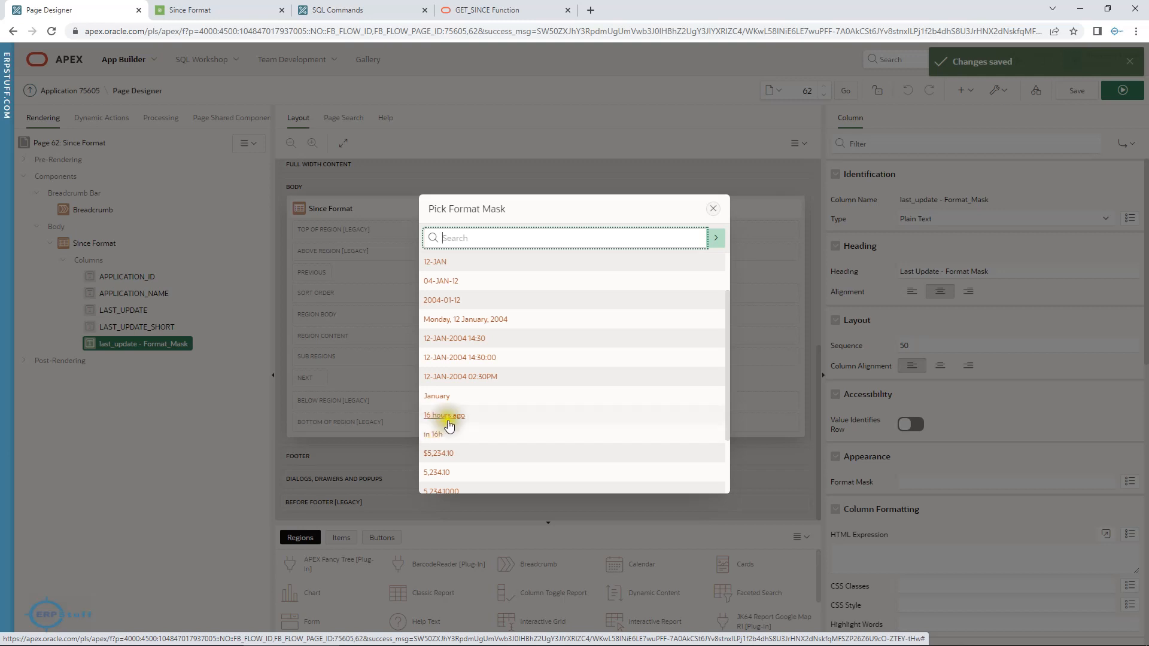
{"action": "left_click", "coordinate": [444, 415]}
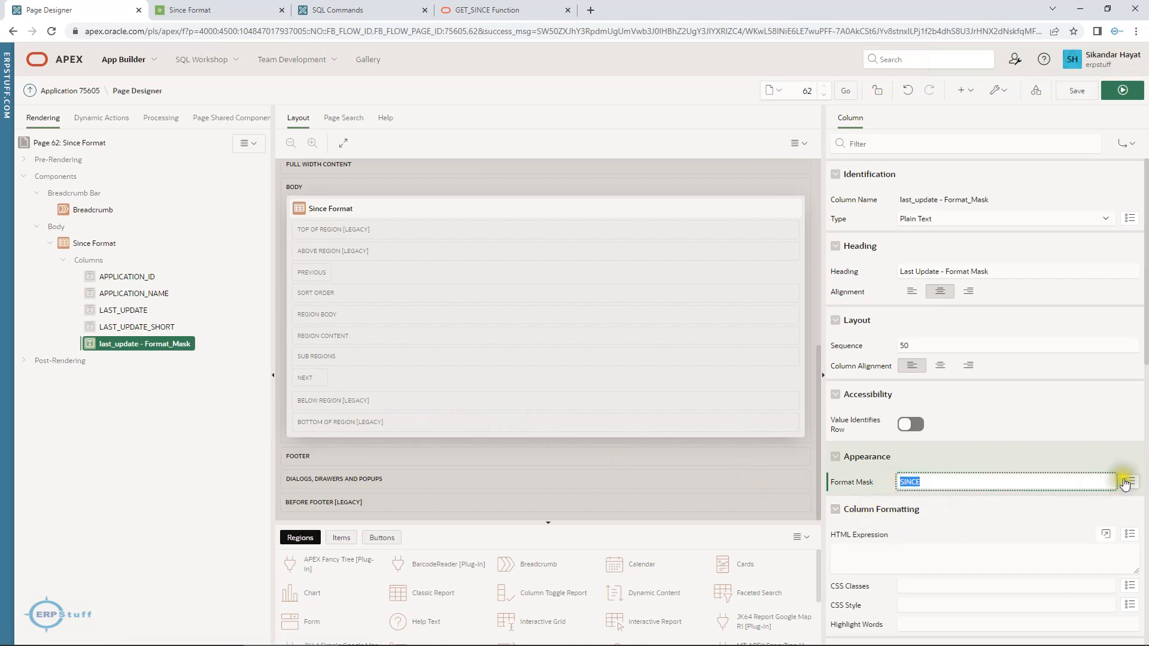
Step: Search the masks for 'si', choose SINCE, and save and run the page
{"action": "left_click", "coordinate": [1129, 481]}
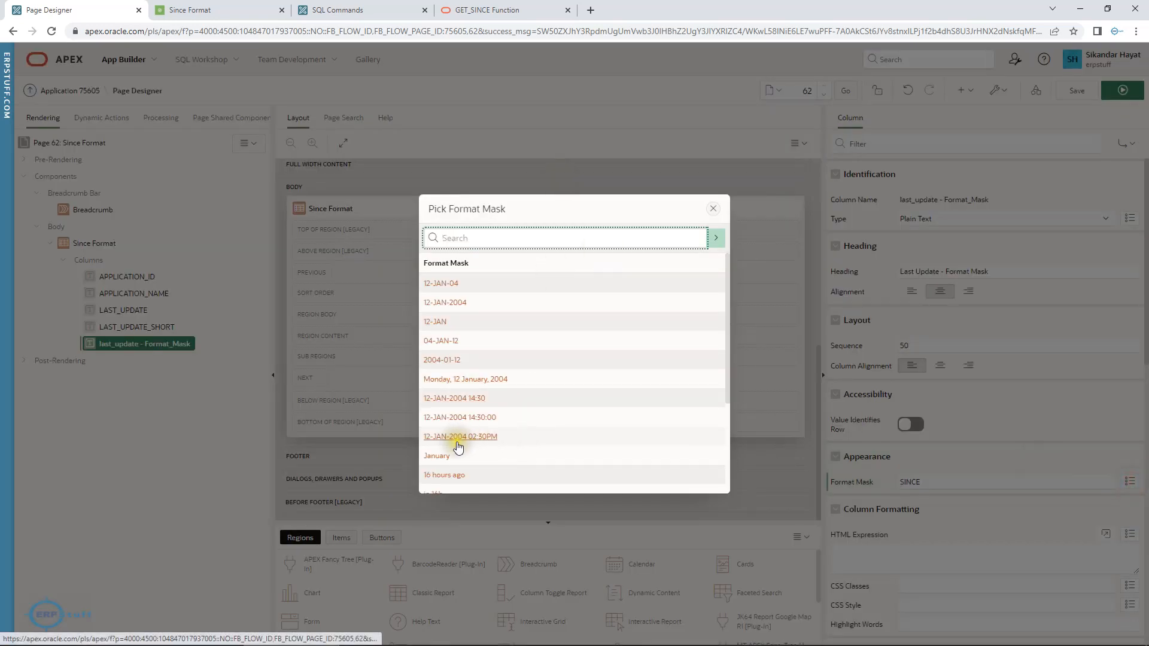
{"action": "type", "text": "si"}
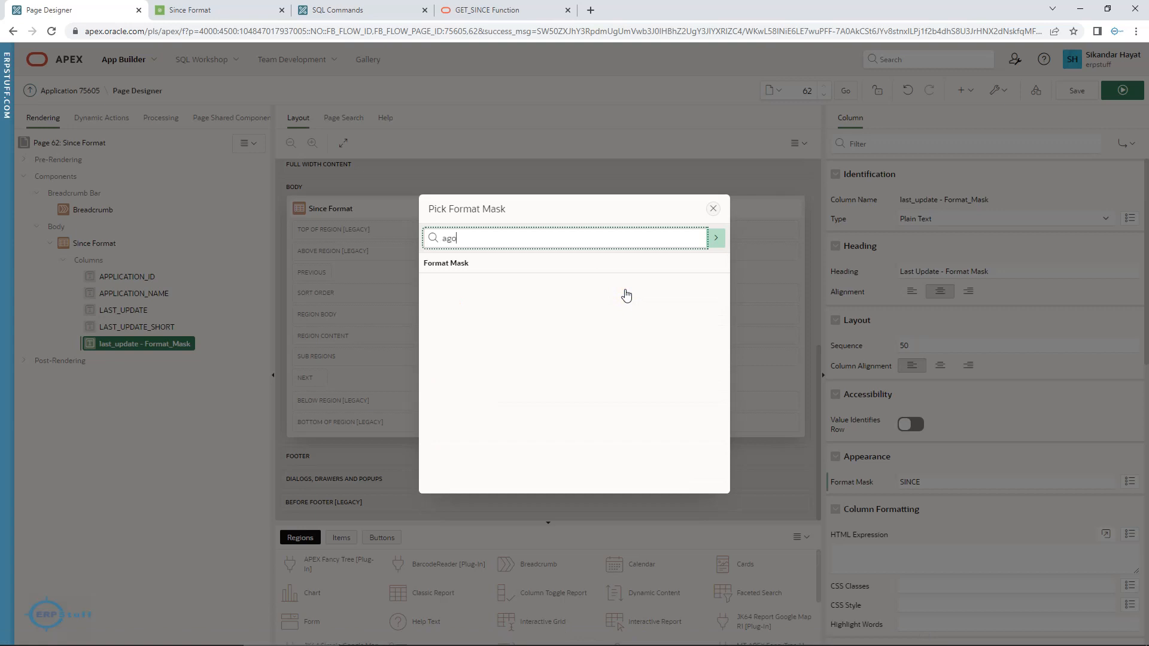
{"action": "left_click", "coordinate": [715, 237]}
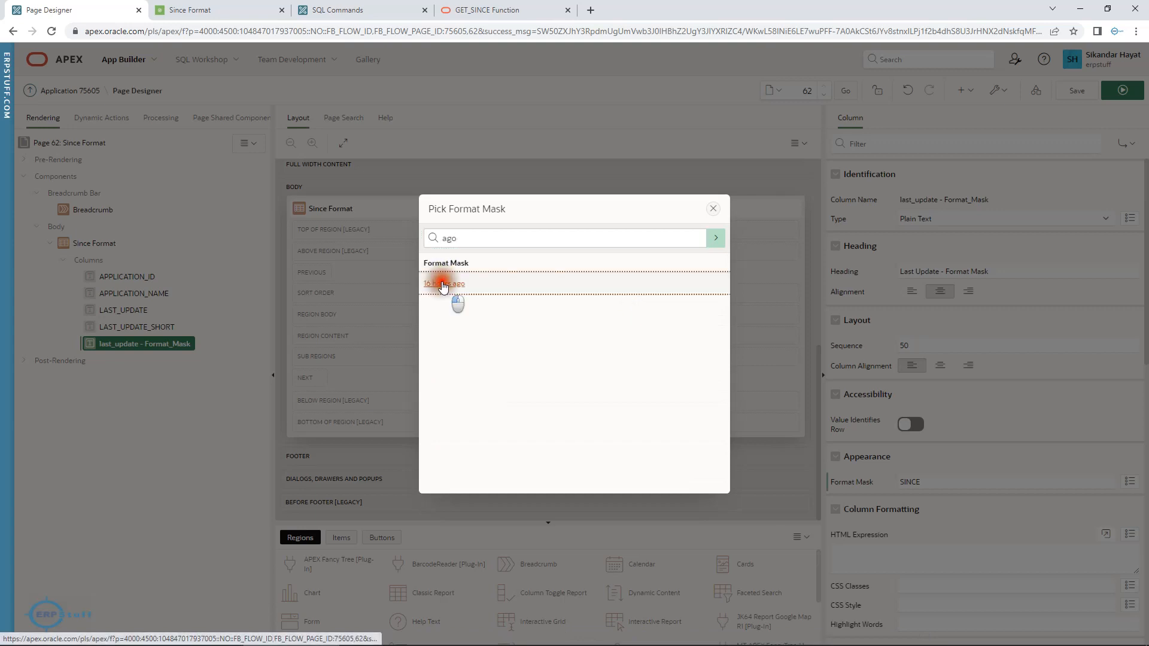
{"action": "left_click", "coordinate": [444, 284]}
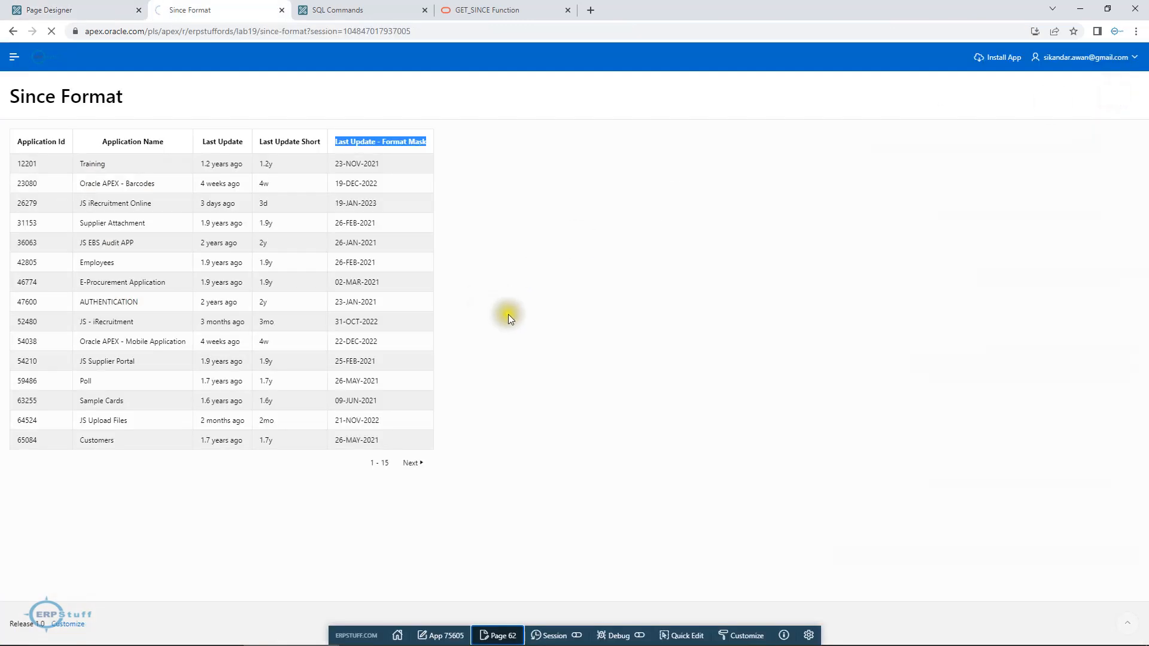
{"action": "mouse_move", "coordinate": [392, 285]}
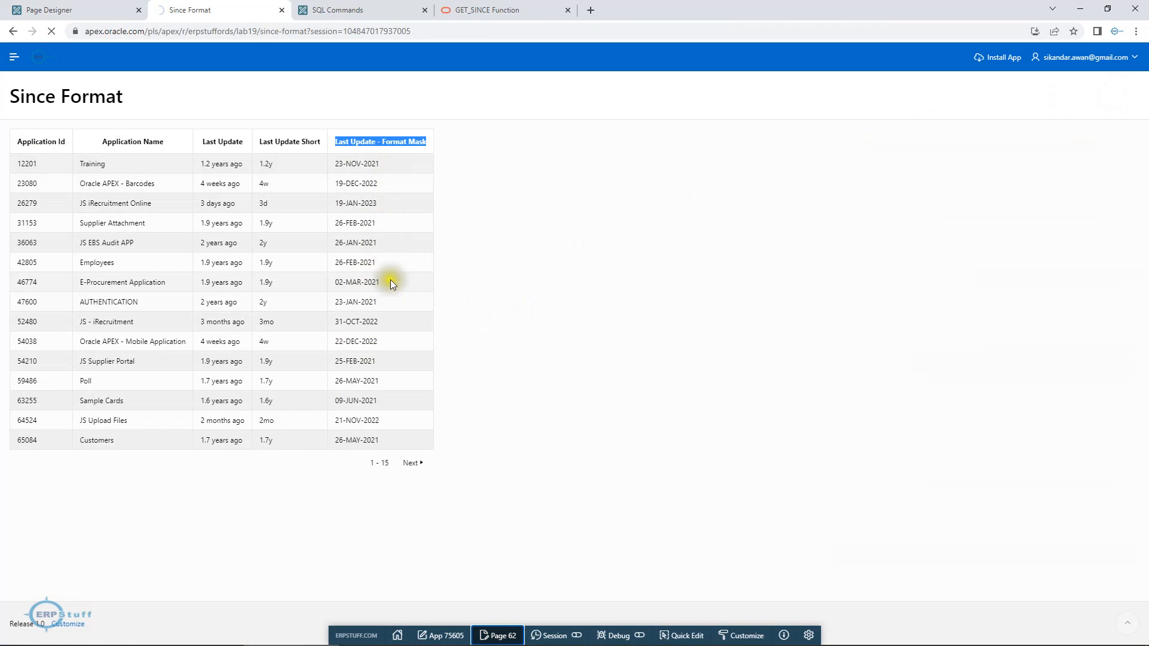
{"action": "mouse_move", "coordinate": [392, 218]}
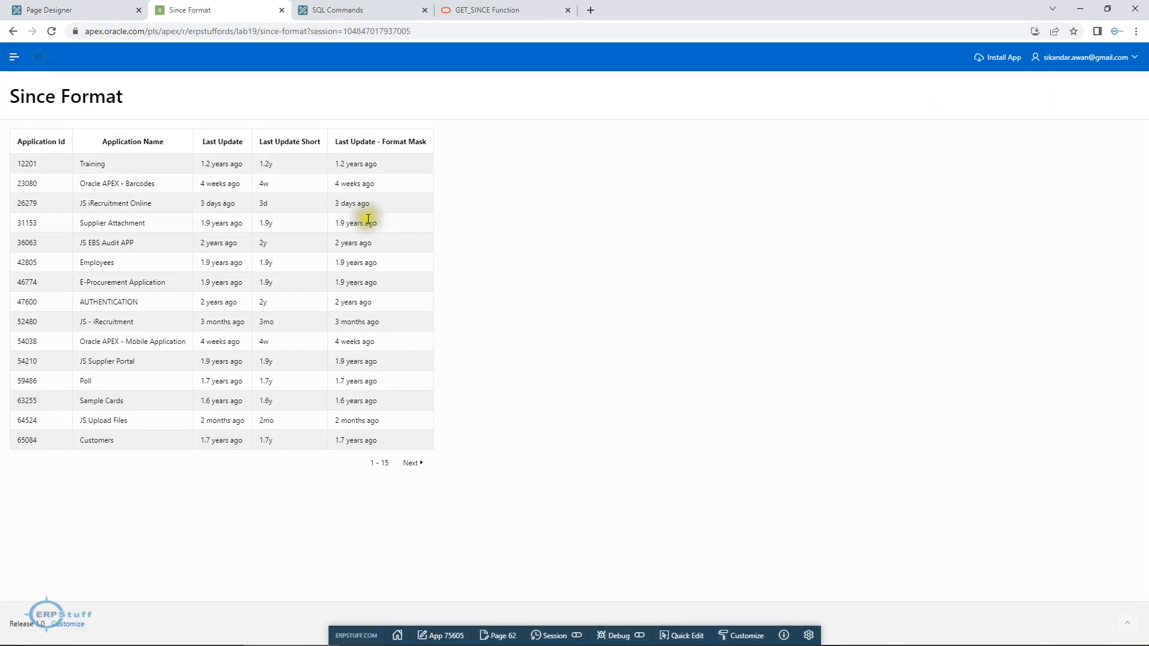
Step: Inspect a relative date such as '1.2 years ago' in the running report
{"action": "double_click", "coordinate": [218, 163]}
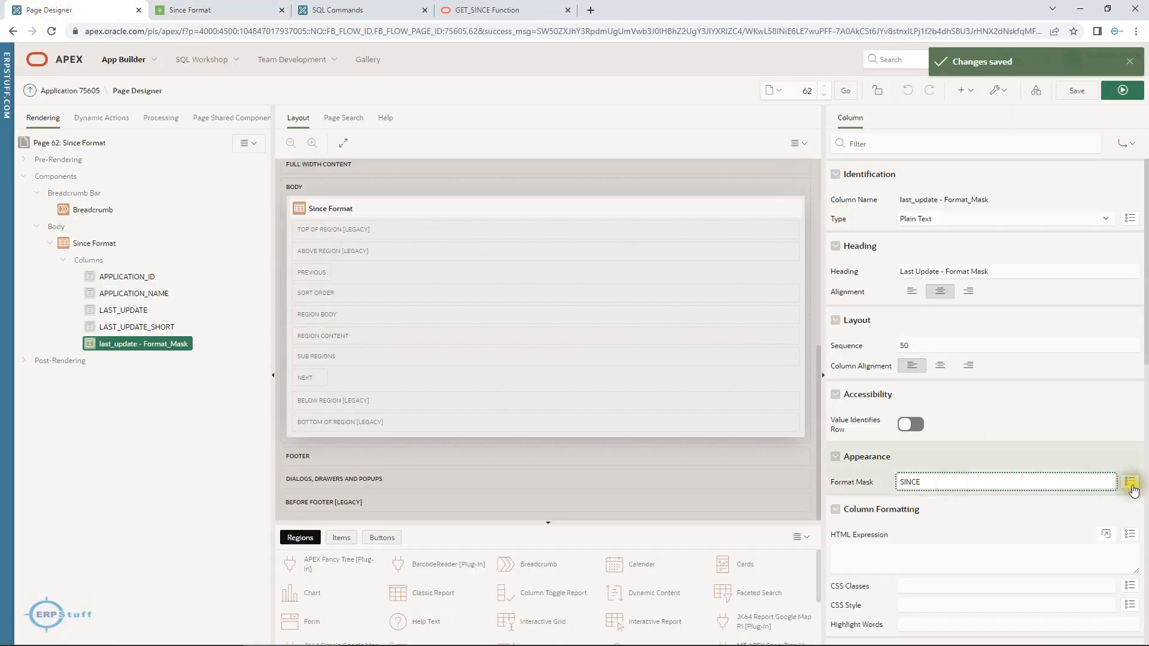
Step: Set the Format Mask column to the 'in 16h' SINCE_SHORT mask
{"action": "left_click", "coordinate": [1130, 481]}
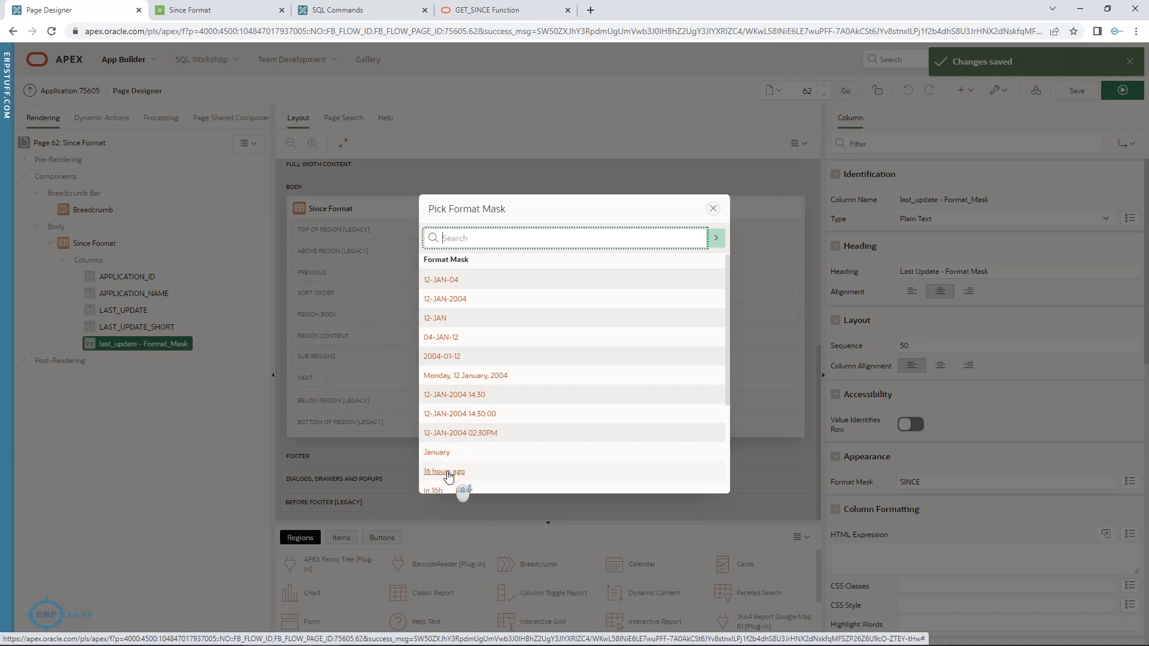
{"action": "scroll", "scroll_direction": "down", "scroll_amount": 3}
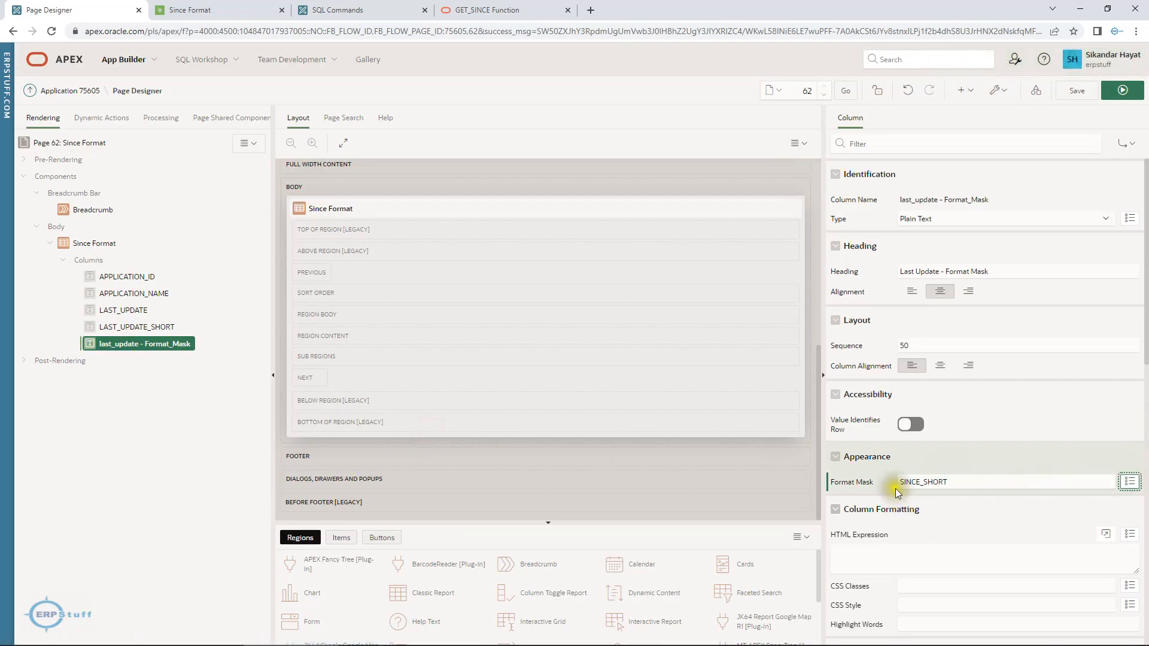
{"action": "left_click", "coordinate": [1122, 90]}
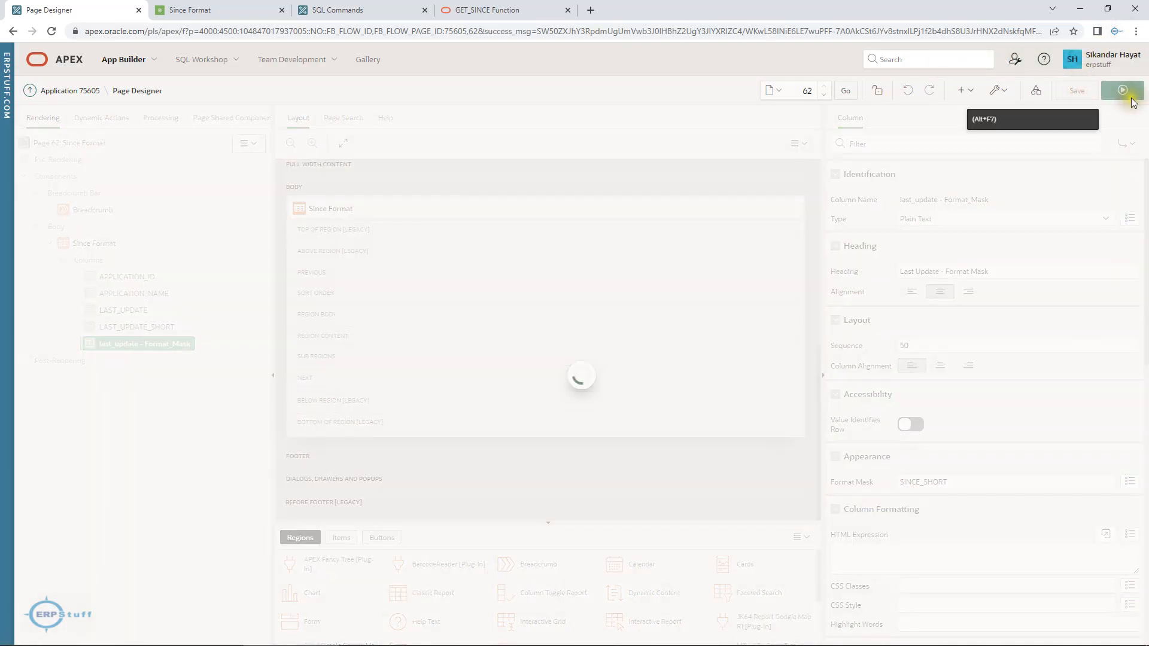
Step: Save and run the page to preview the short relative dates
{"action": "left_click", "coordinate": [1126, 90]}
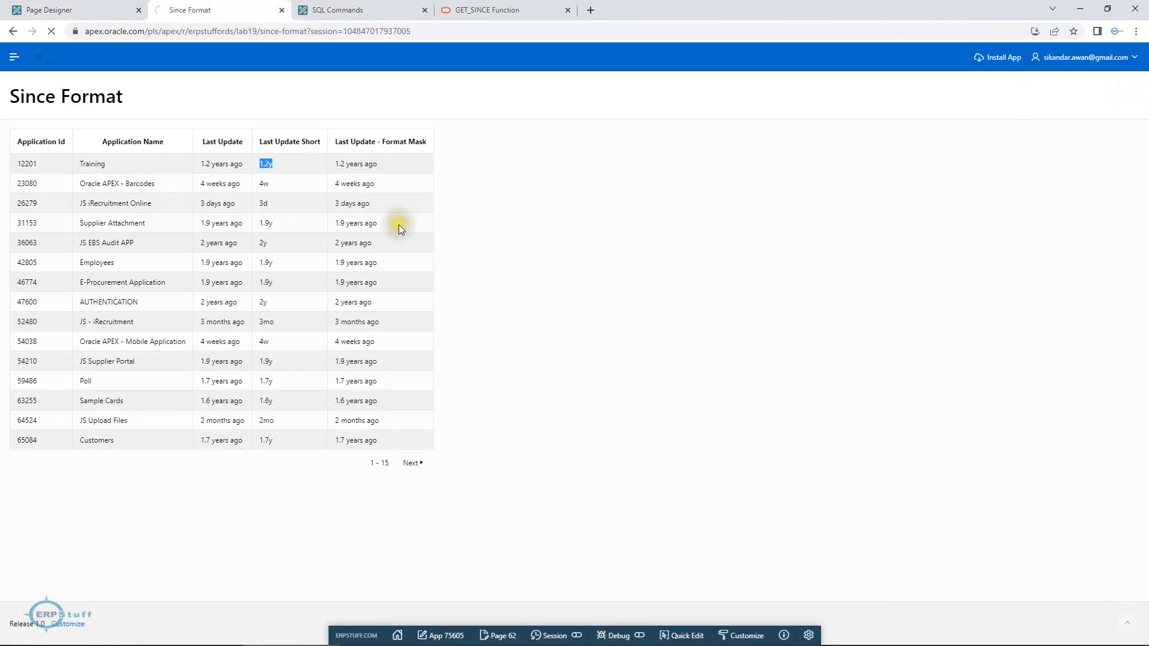
{"action": "mouse_move", "coordinate": [359, 246]}
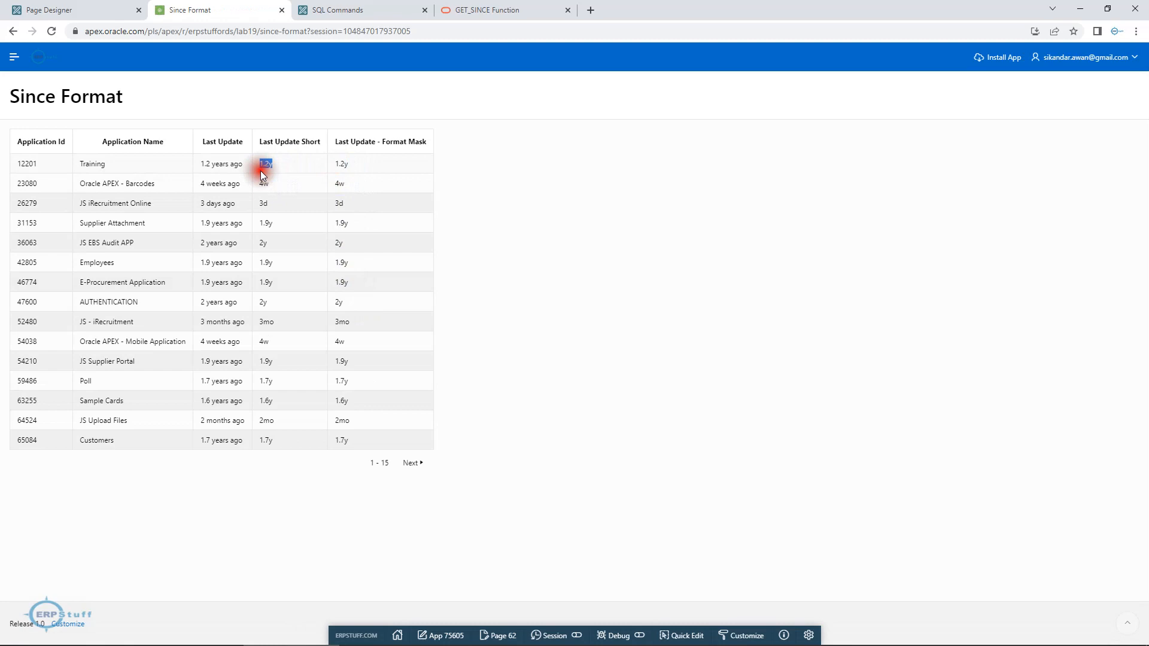
Step: Read the GET_SINCE docs, highlighting 'in 2d' and SINCE_SHORT, and scroll through examples
{"action": "left_click", "coordinate": [503, 10]}
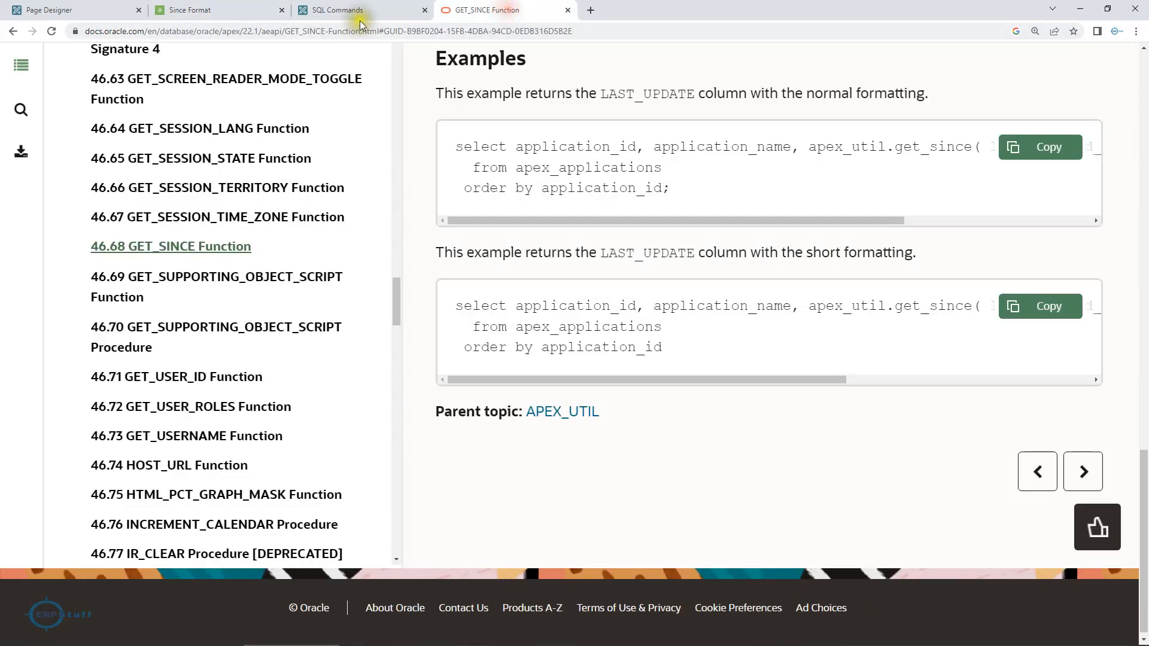
{"action": "scroll", "scroll_direction": "up", "scroll_amount": 3}
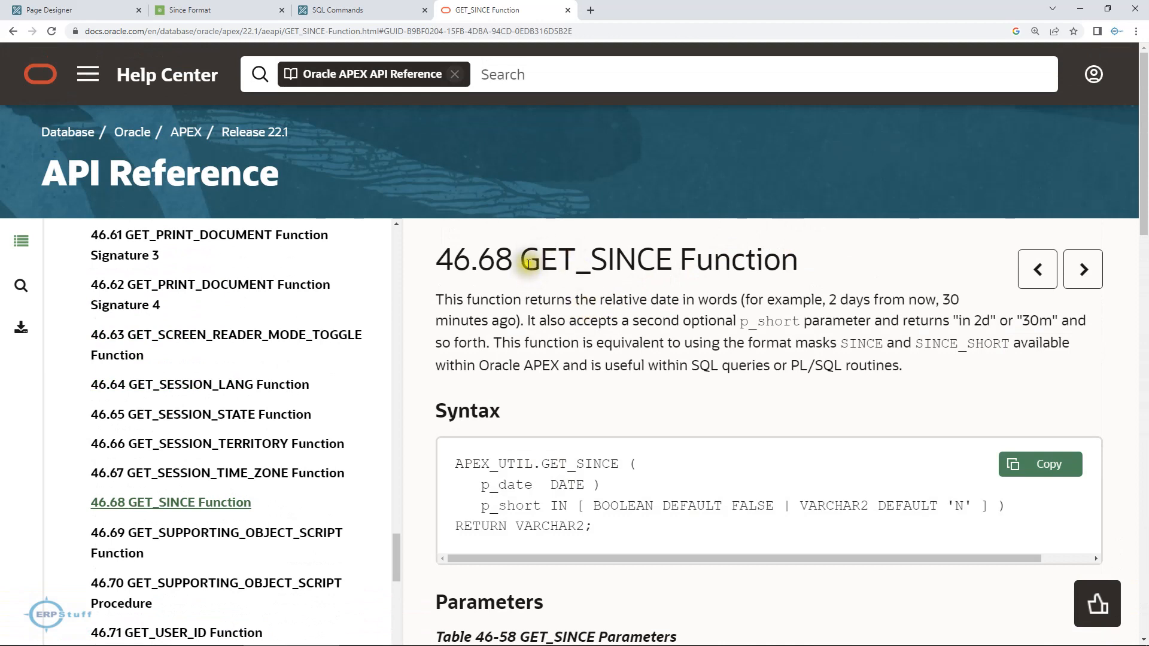
{"action": "double_click", "coordinate": [594, 259]}
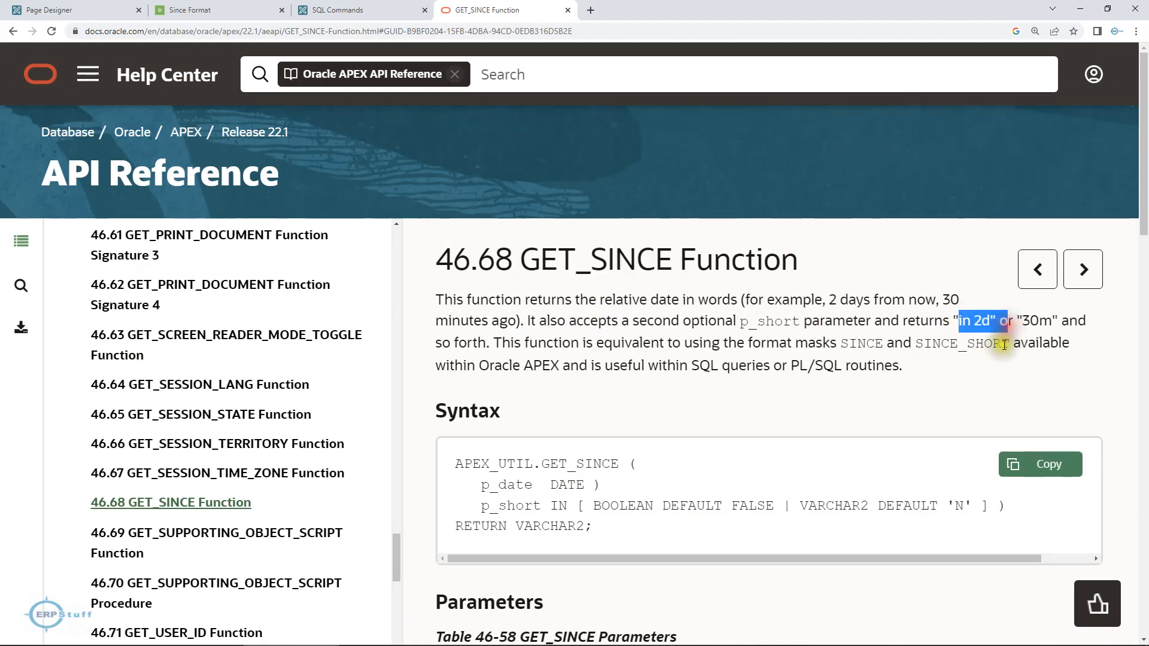
{"action": "mouse_move", "coordinate": [946, 349]}
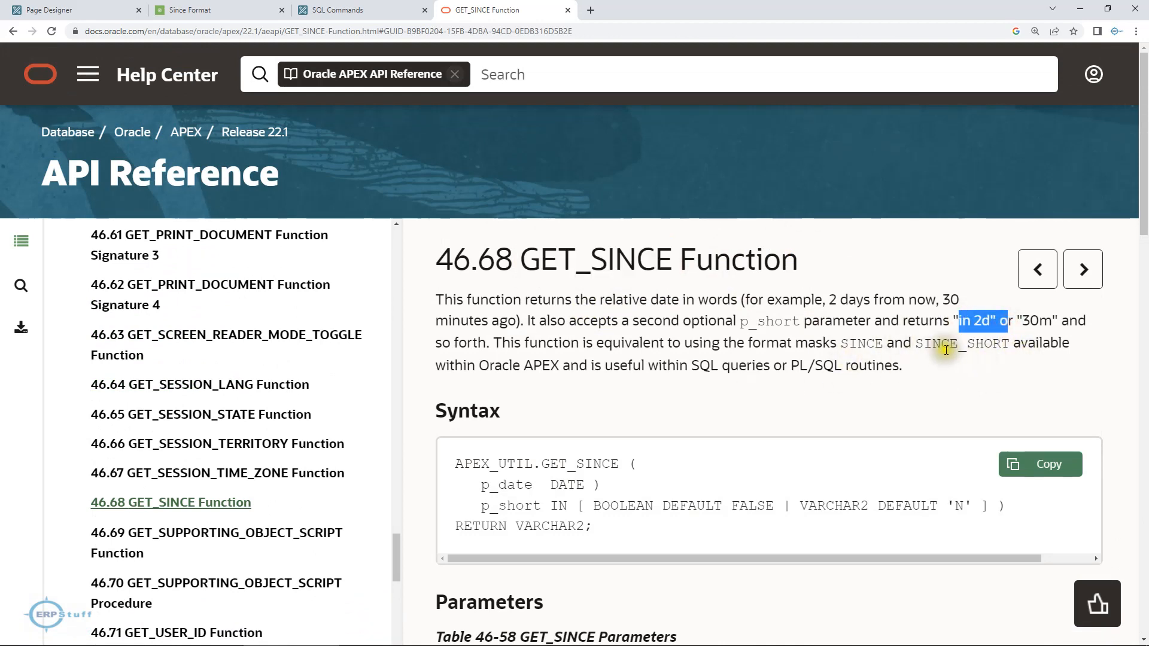
{"action": "double_click", "coordinate": [936, 343]}
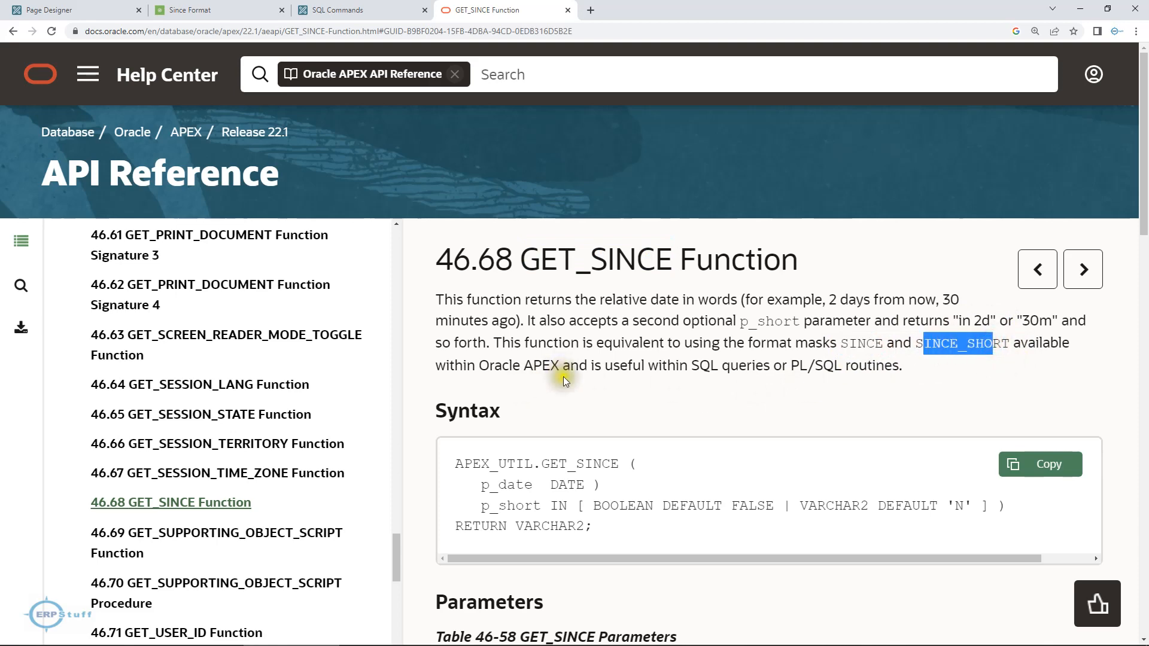
{"action": "mouse_move", "coordinate": [847, 368]}
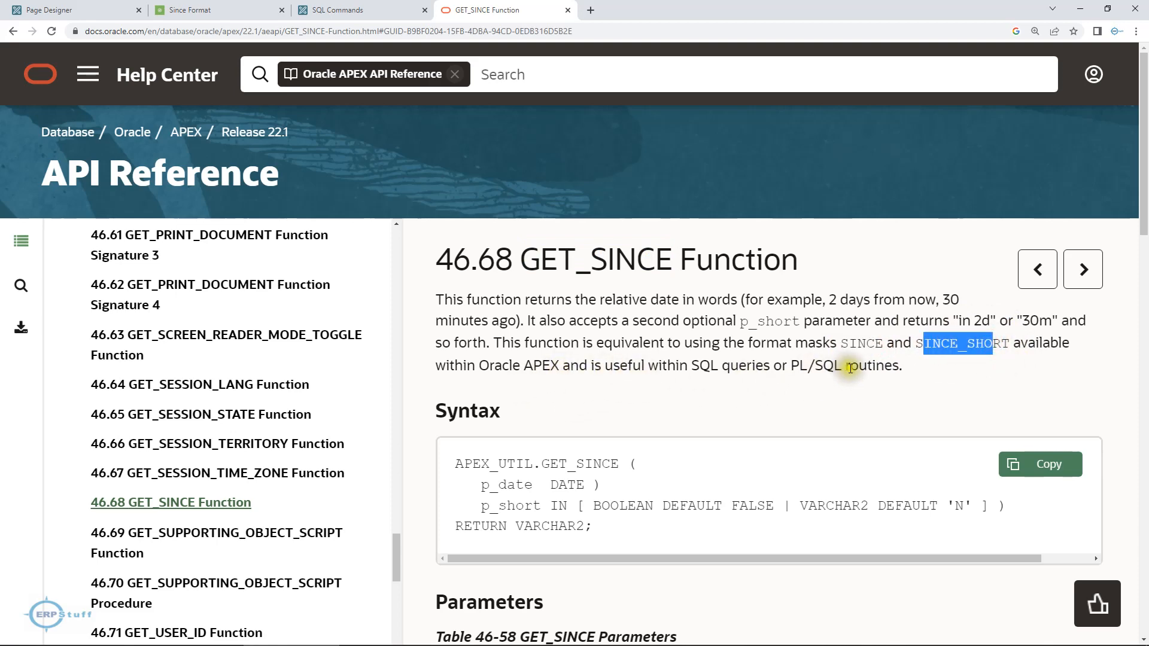
{"action": "scroll", "scroll_direction": "down", "scroll_amount": 3}
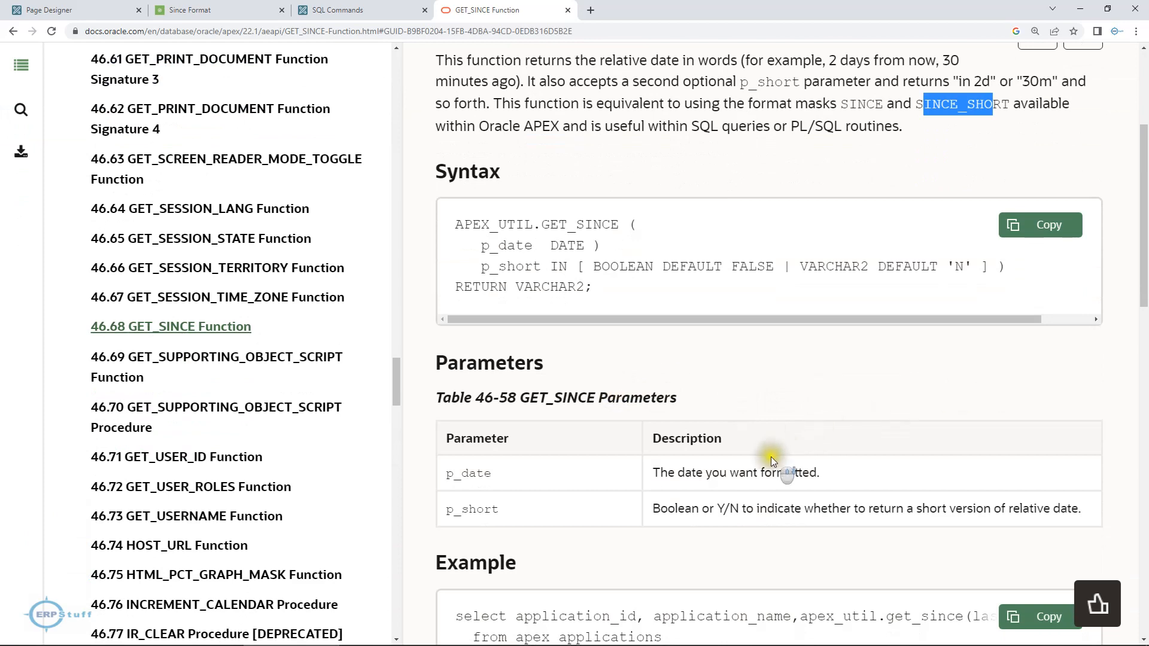
{"action": "scroll", "scroll_direction": "down", "scroll_amount": 3}
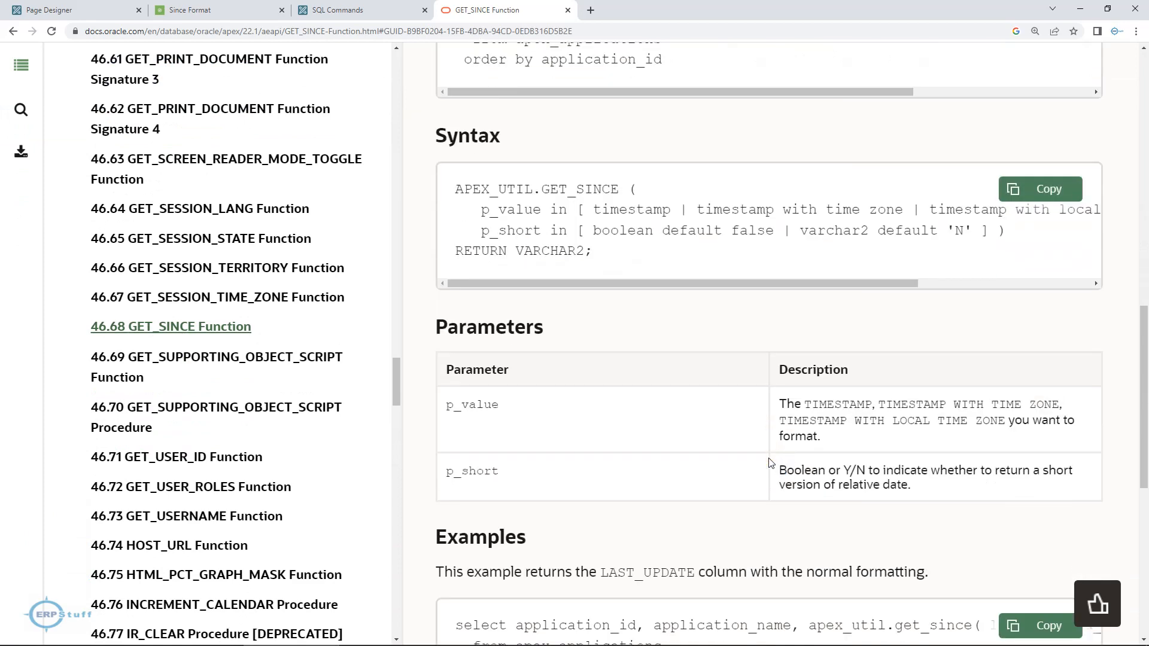
{"action": "scroll", "scroll_direction": "down", "scroll_amount": 3}
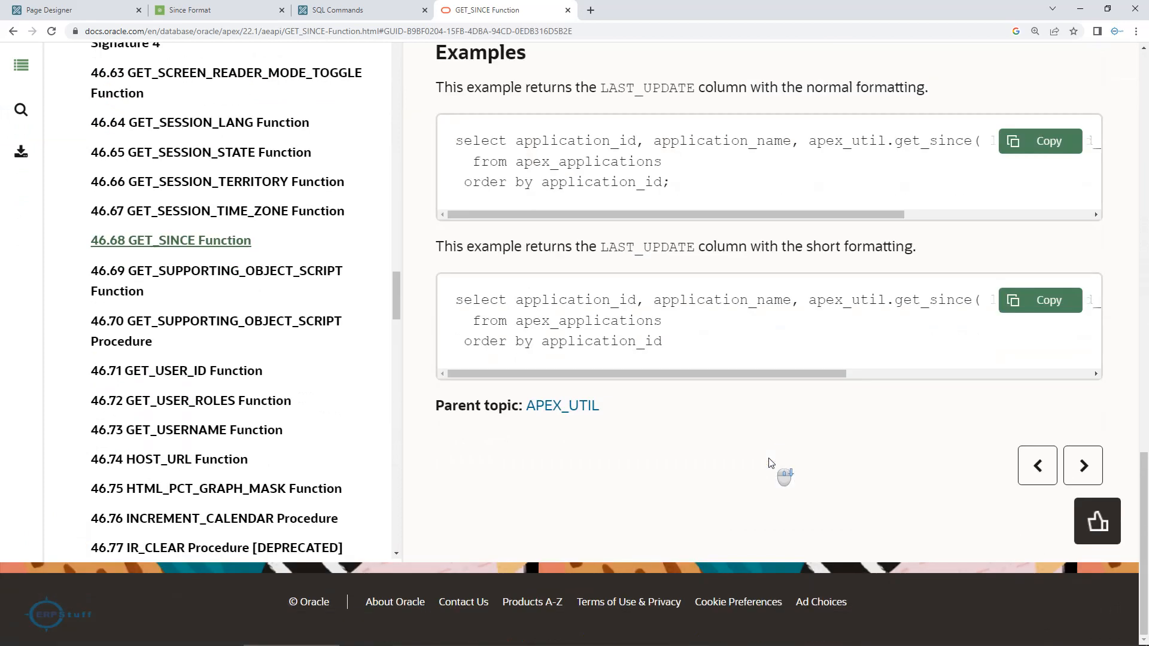
{"action": "scroll", "scroll_direction": "up", "scroll_amount": 3}
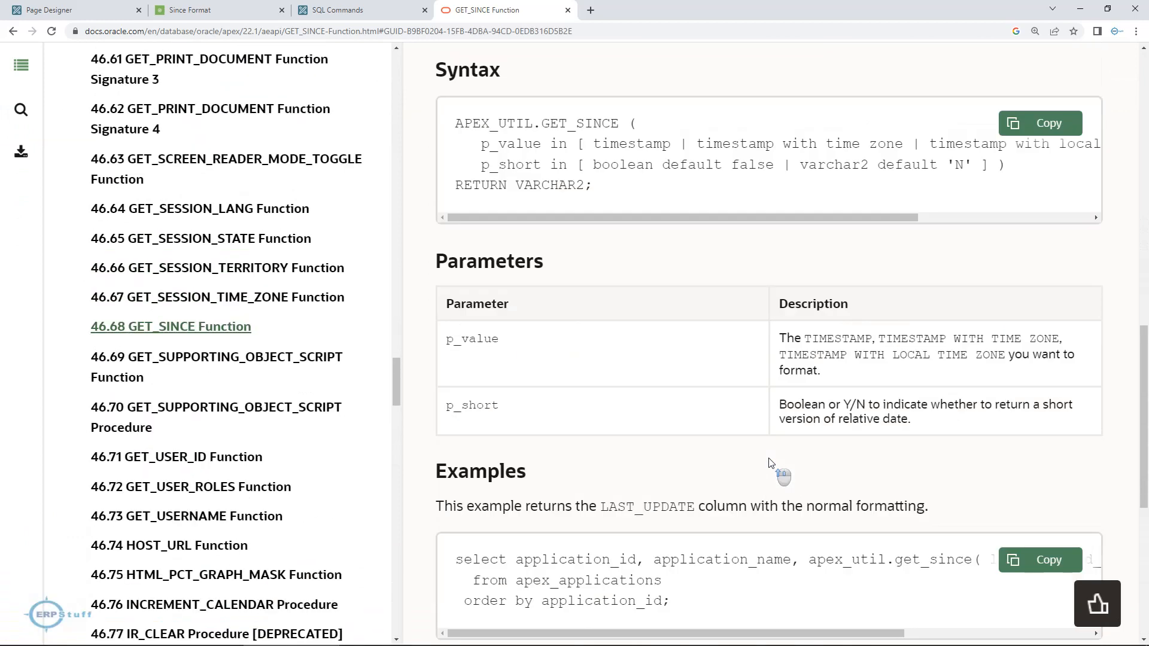
{"action": "scroll", "scroll_direction": "up", "scroll_amount": 3}
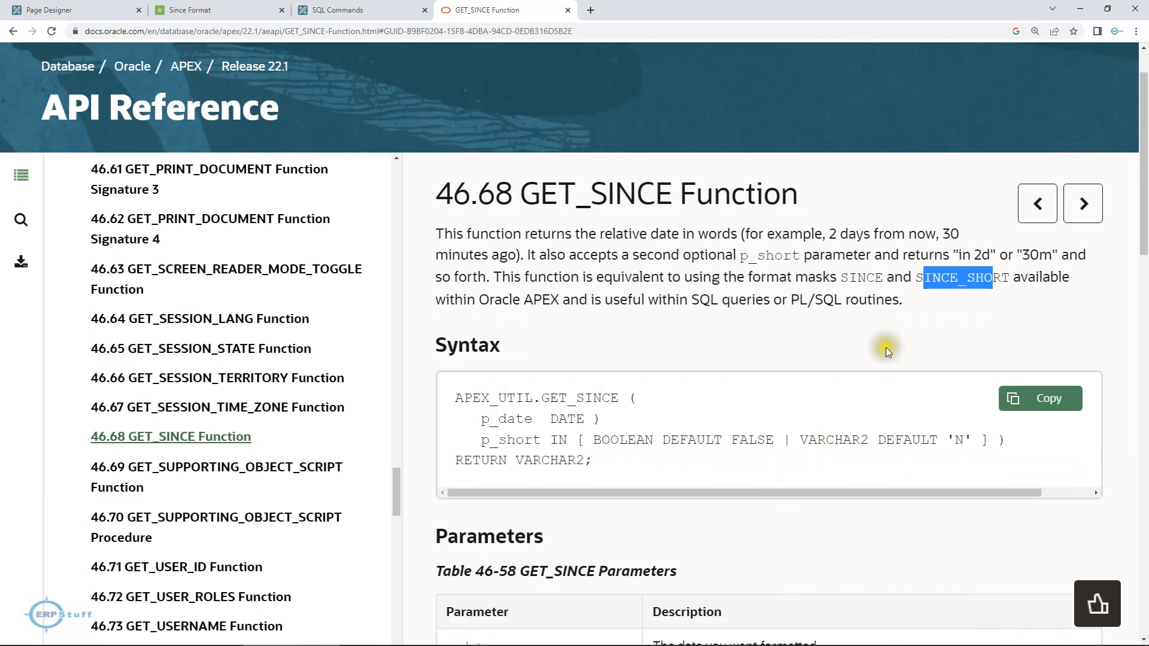
{"action": "mouse_move", "coordinate": [586, 374]}
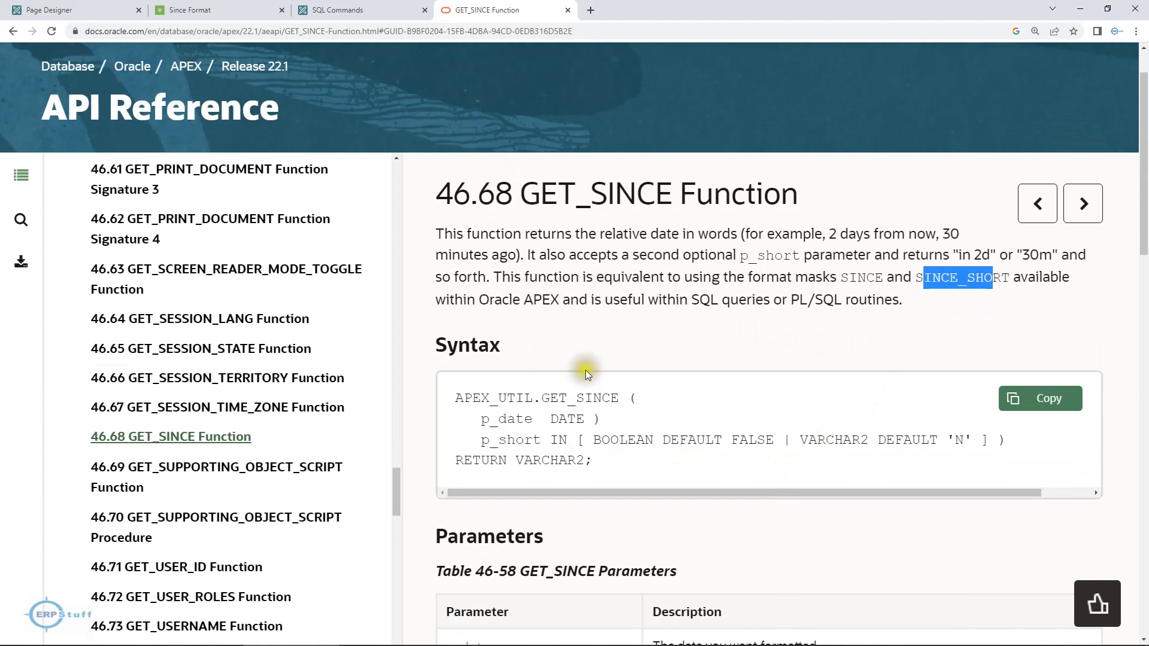
{"action": "mouse_move", "coordinate": [647, 339]}
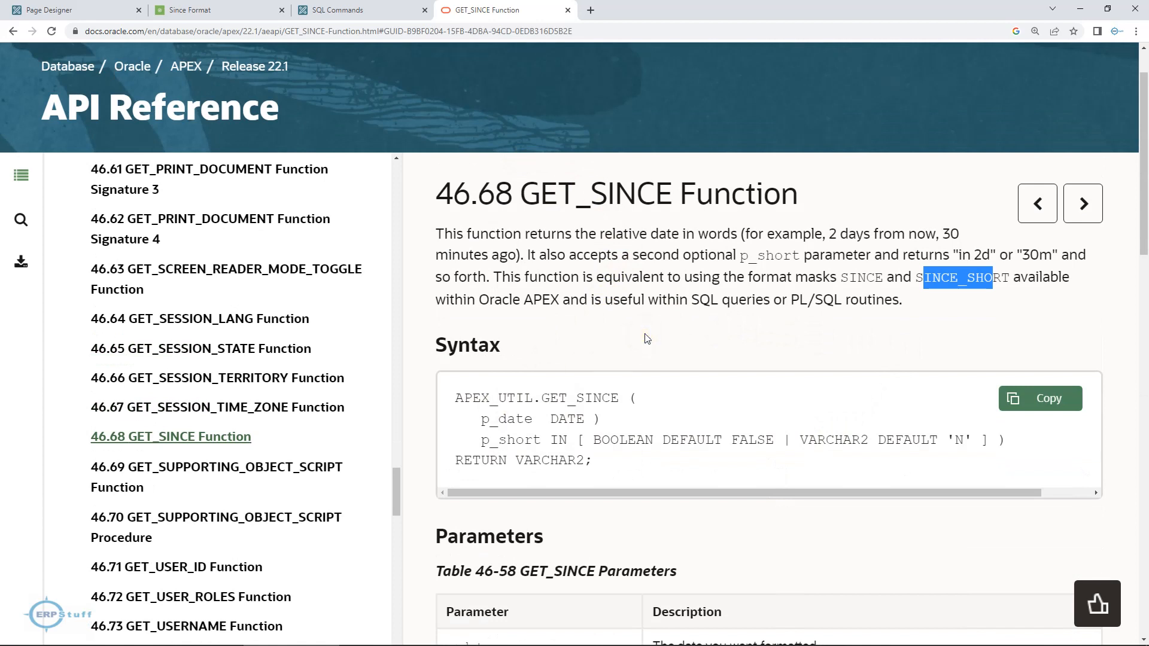